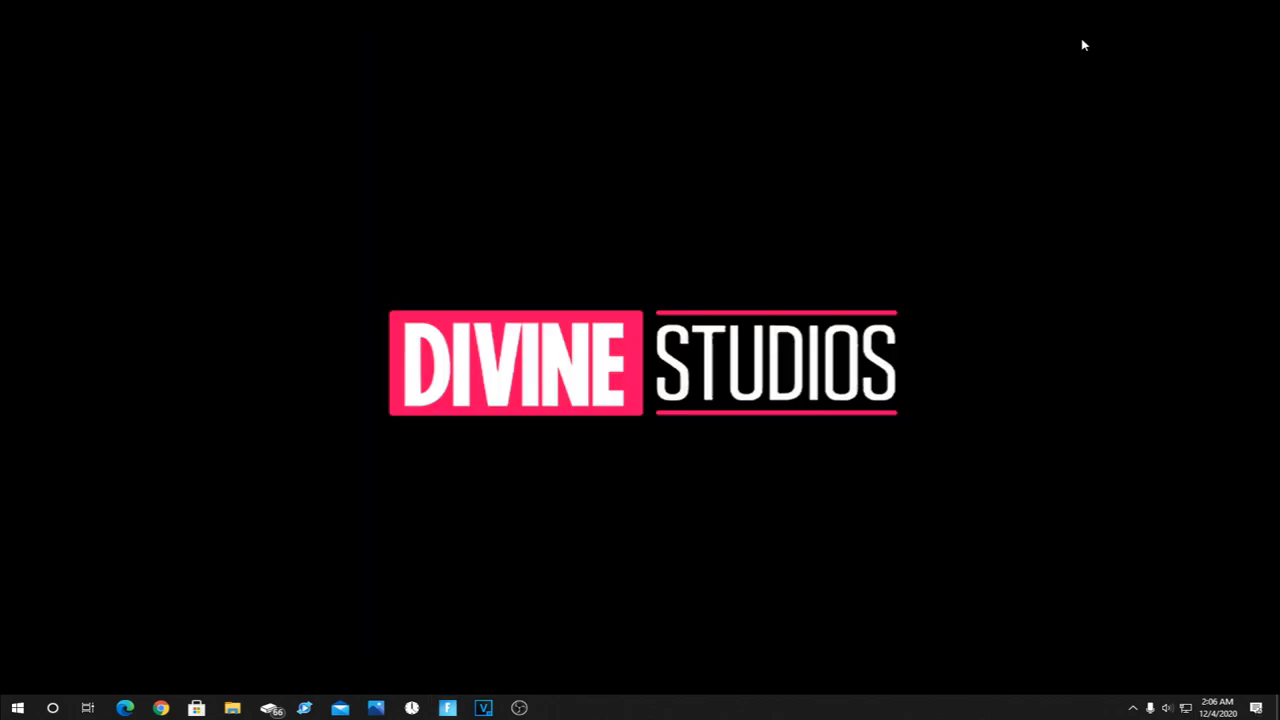
mouse_move(556, 578)
text(task)
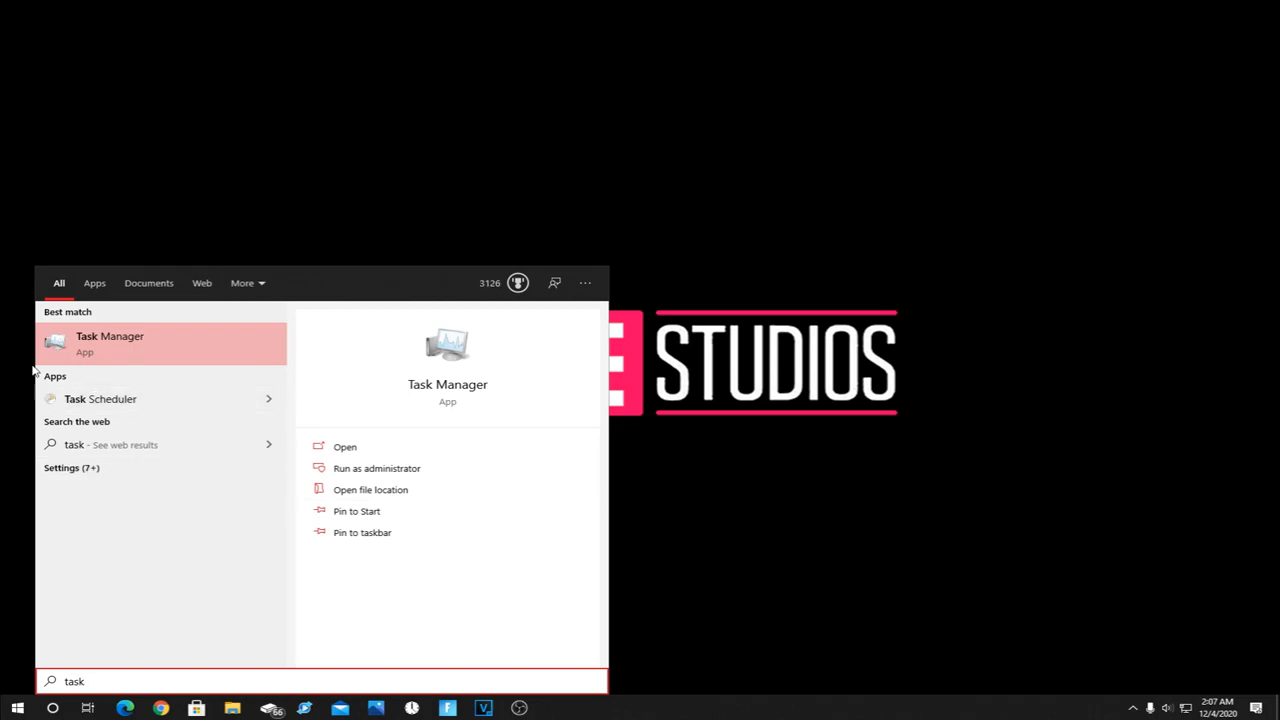
mouse_move(119, 356)
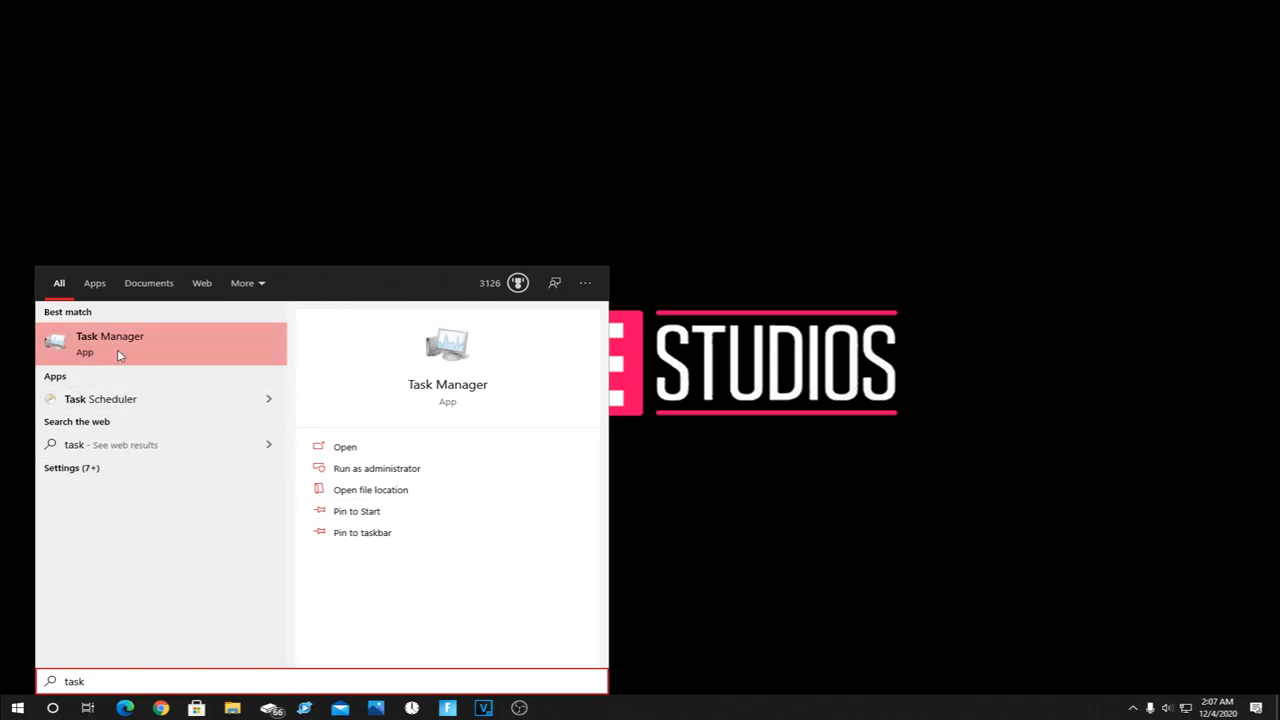
- Launch Task Manager from the 'task' Start search results
click(110, 341)
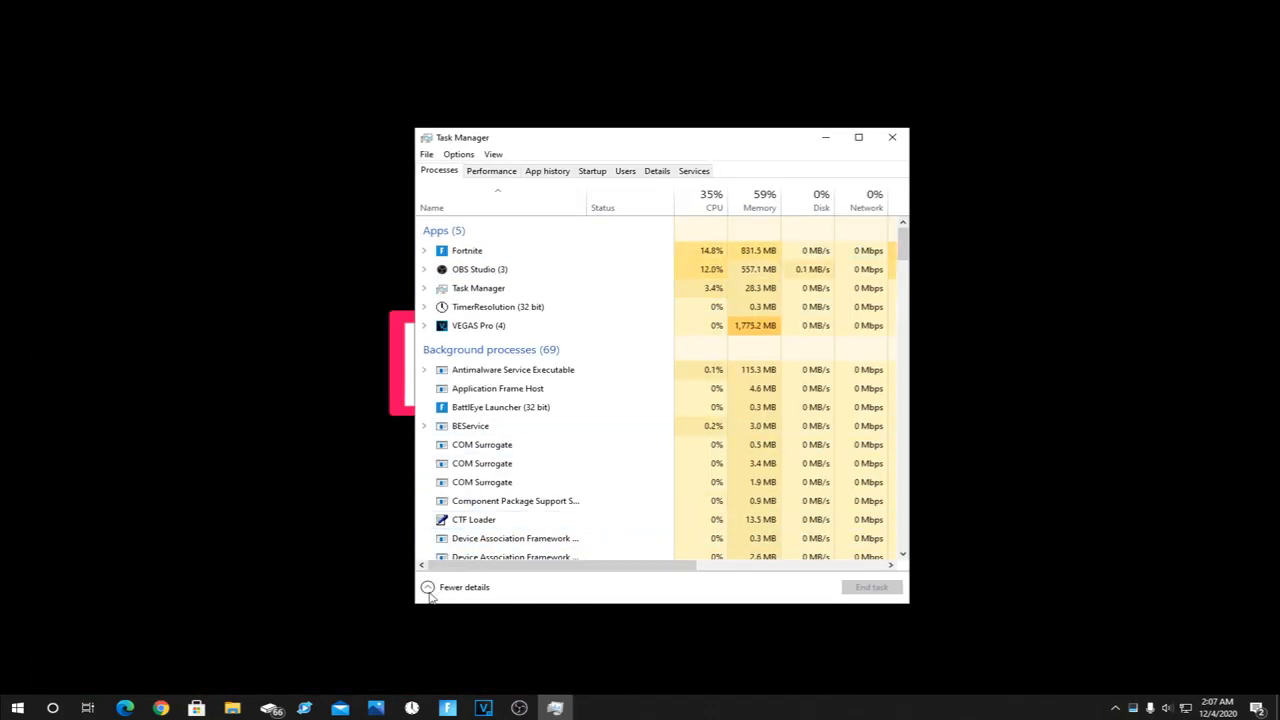
- Toggle Task Manager's details view, go to Fortnite's details, and find FortniteClient-Win64-Shipping.exe
click(463, 587)
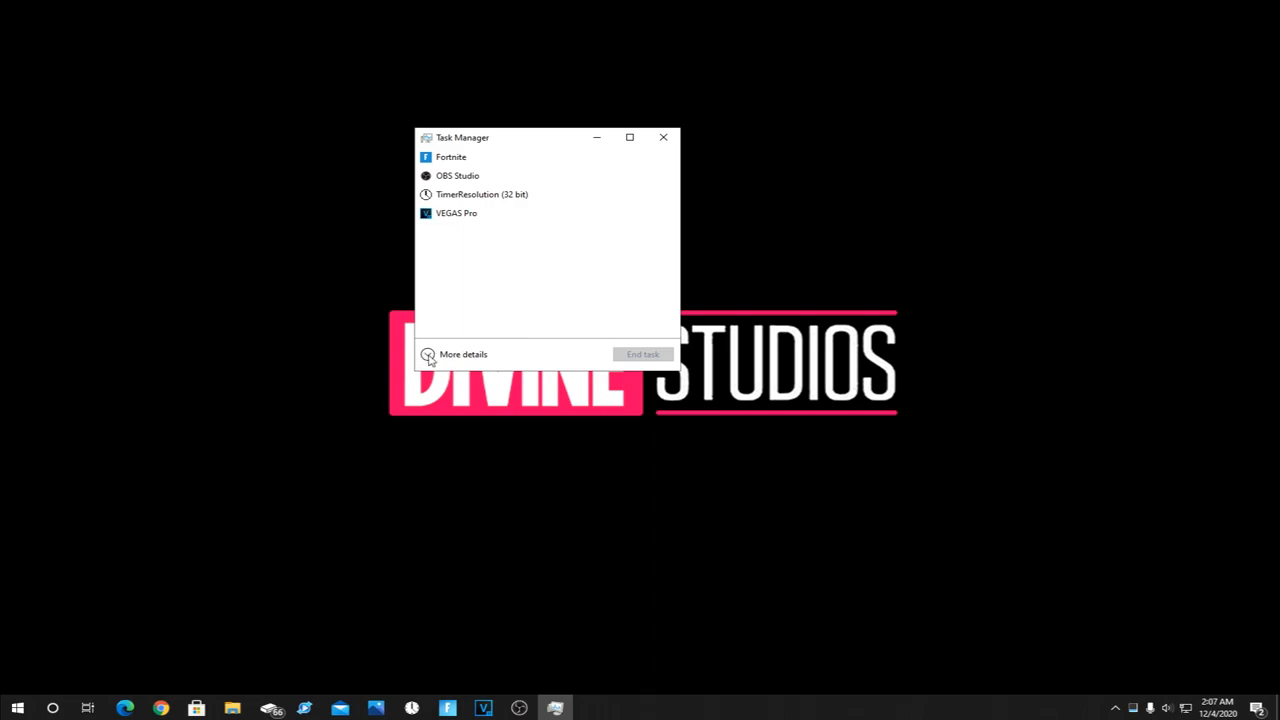
click(463, 354)
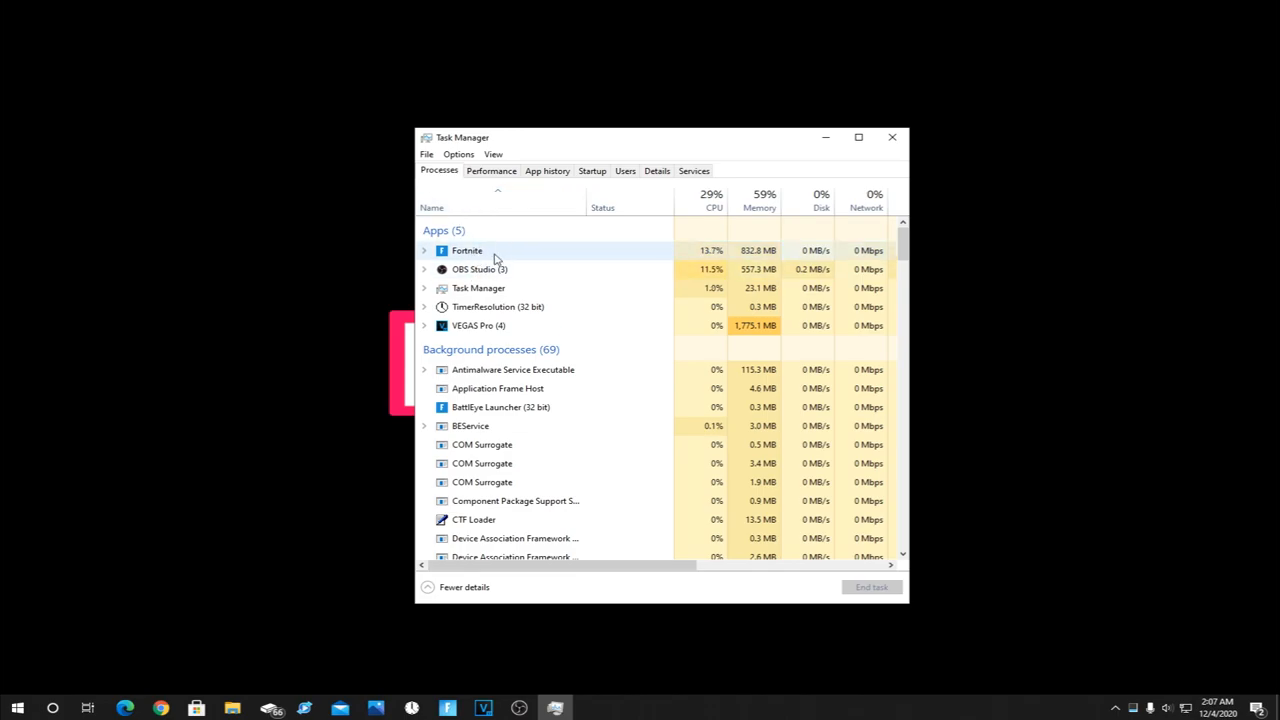
mouse_move(490, 252)
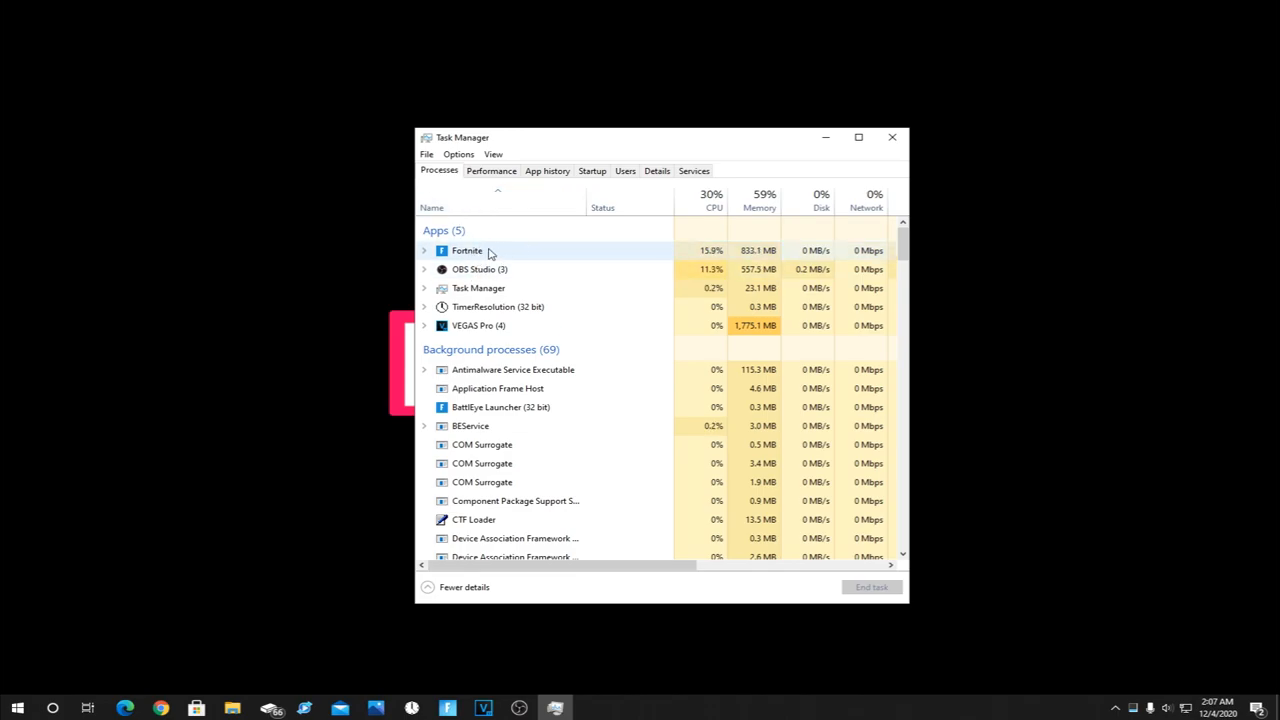
right_click(467, 250)
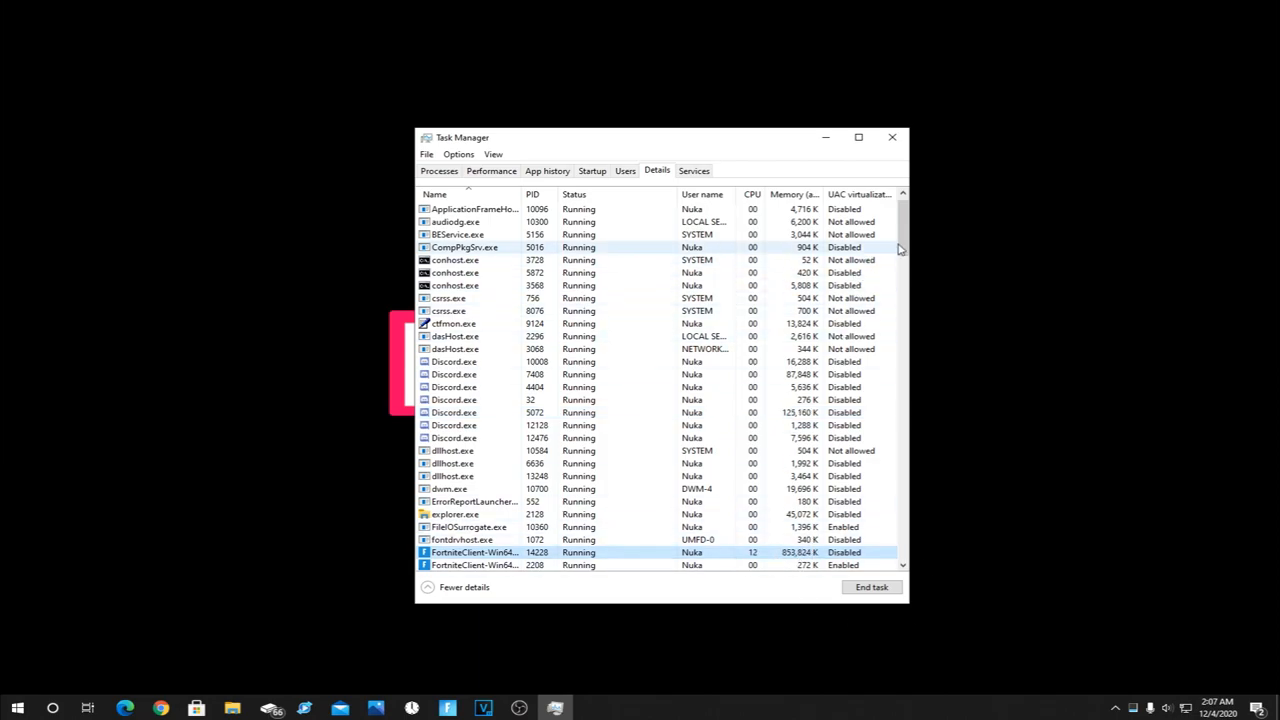
scroll(down, 3)
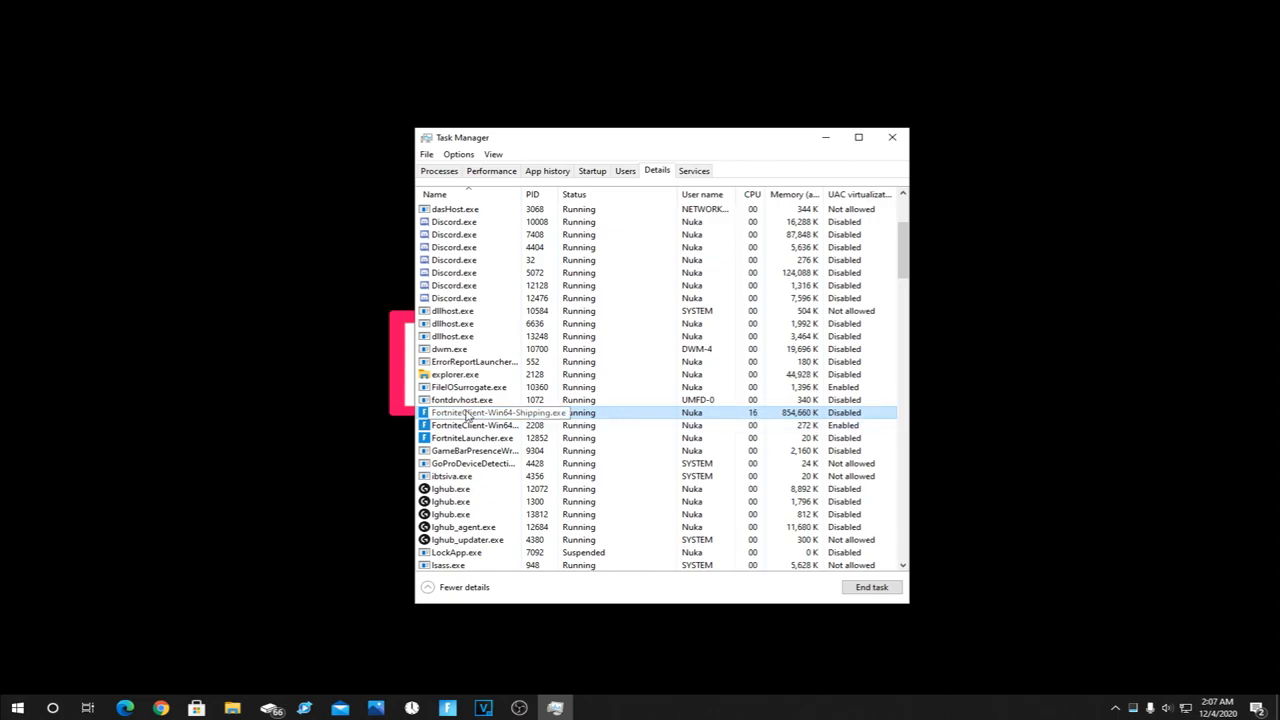
- Open the context menu for FortniteClient-Win64-Shipping.exe to set its priority
right_click(498, 412)
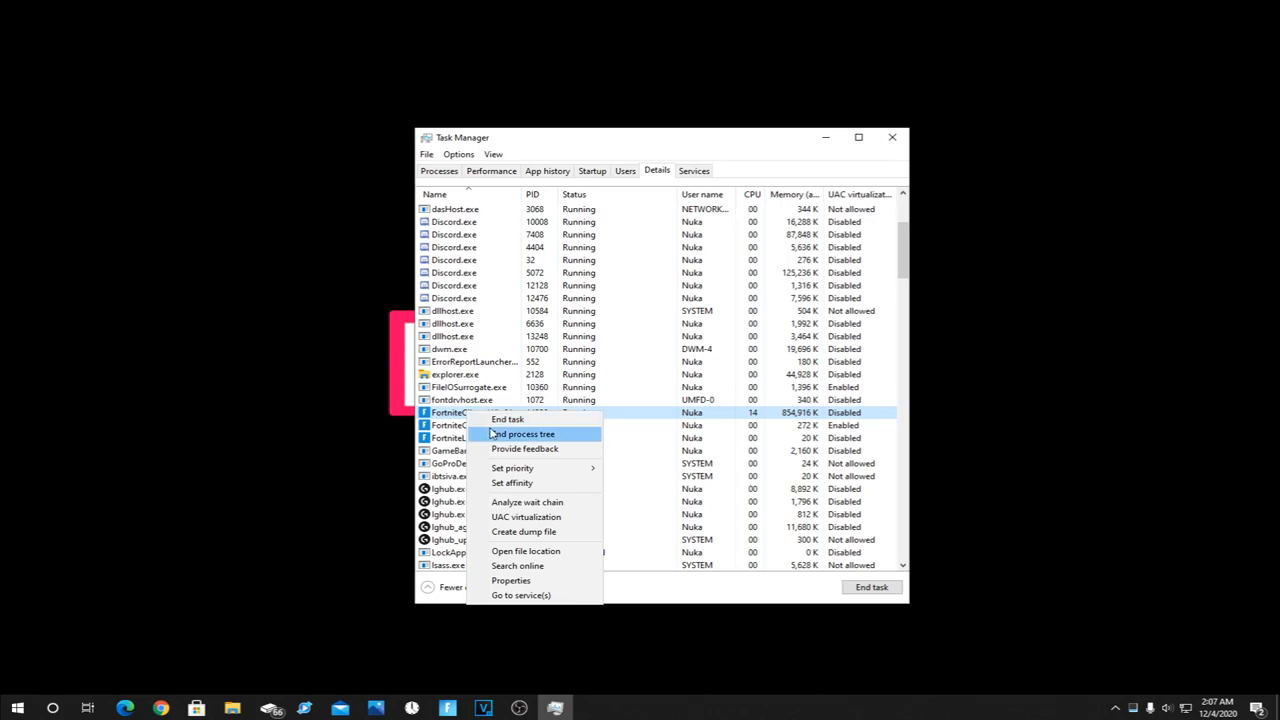
mouse_move(512, 468)
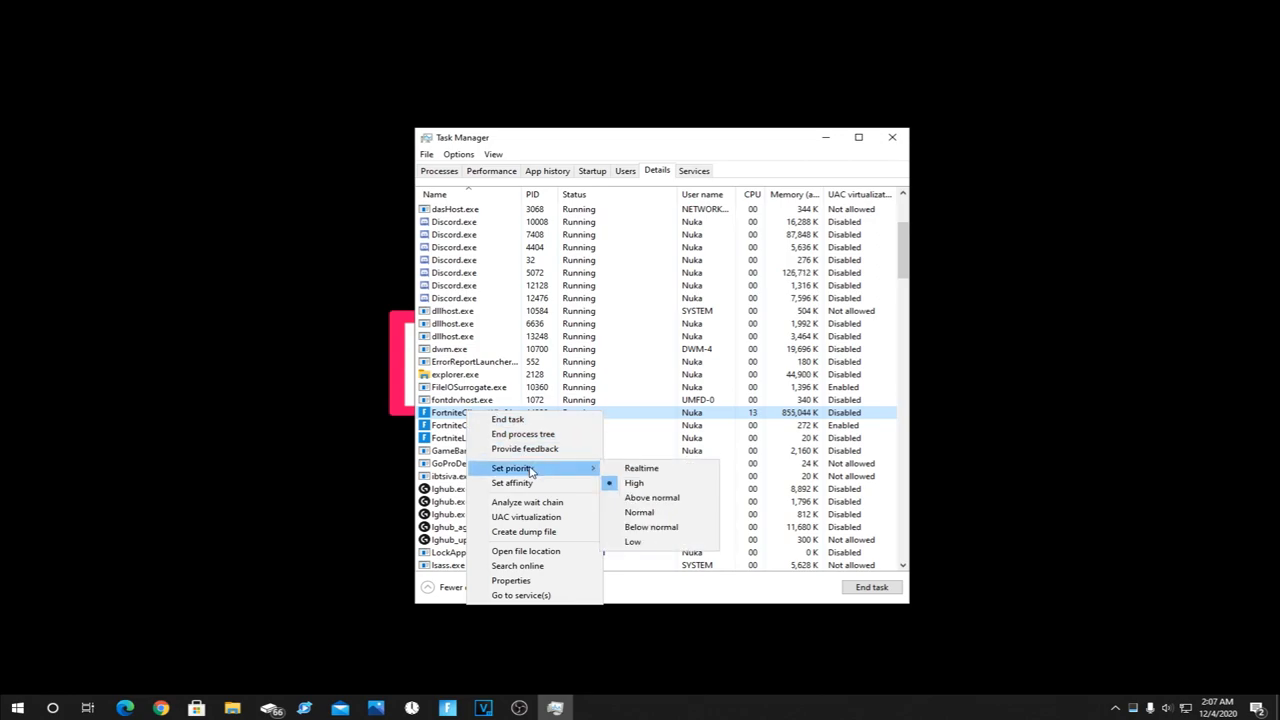
mouse_move(639, 512)
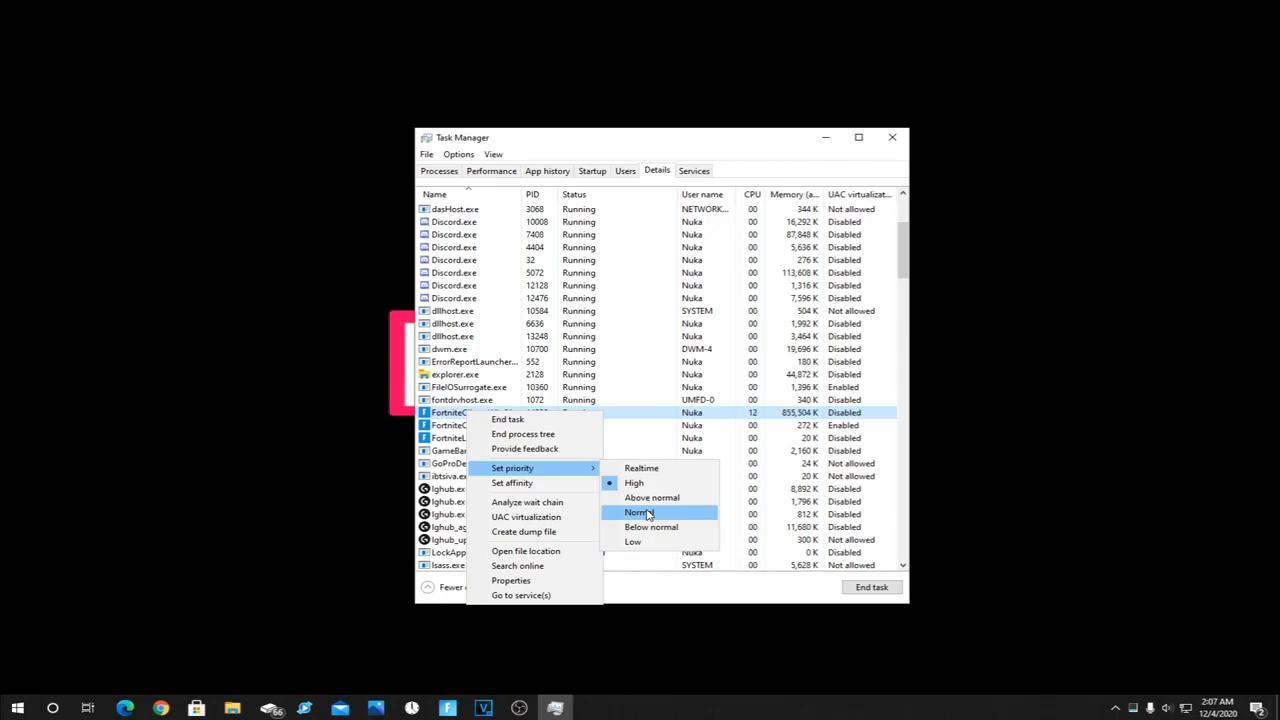
mouse_move(634, 483)
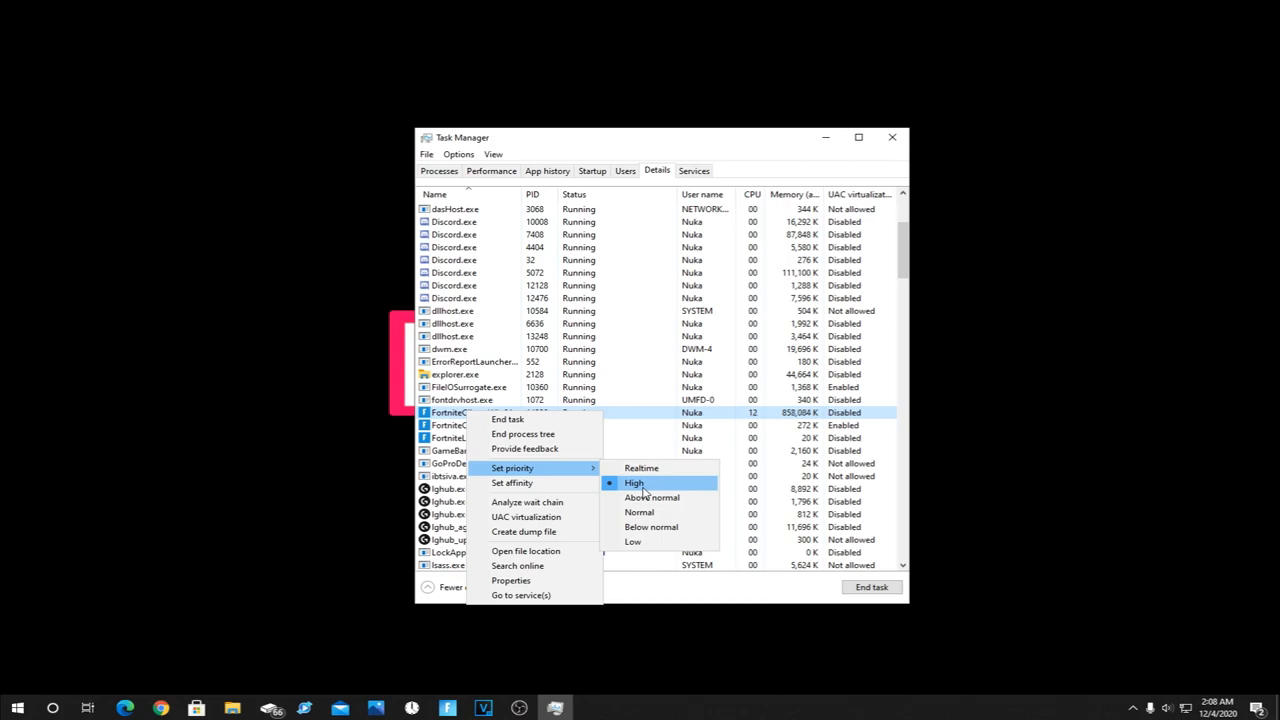
mouse_move(639, 512)
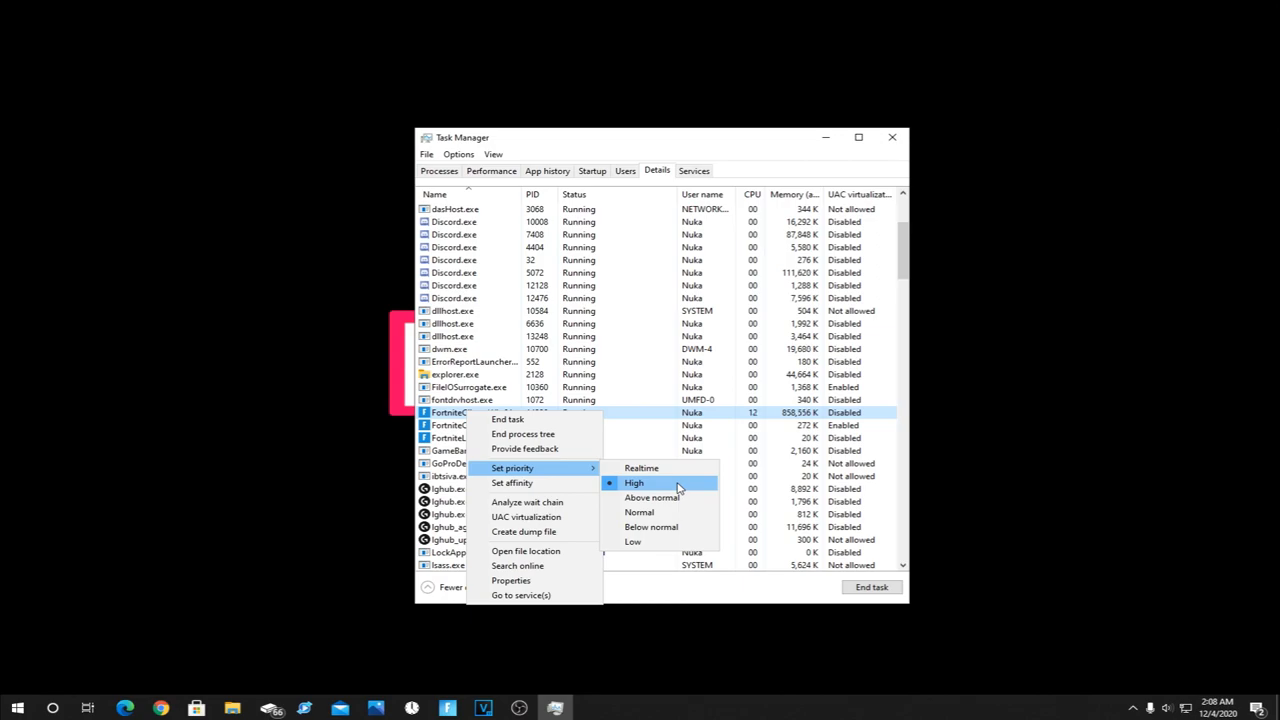
mouse_move(644, 485)
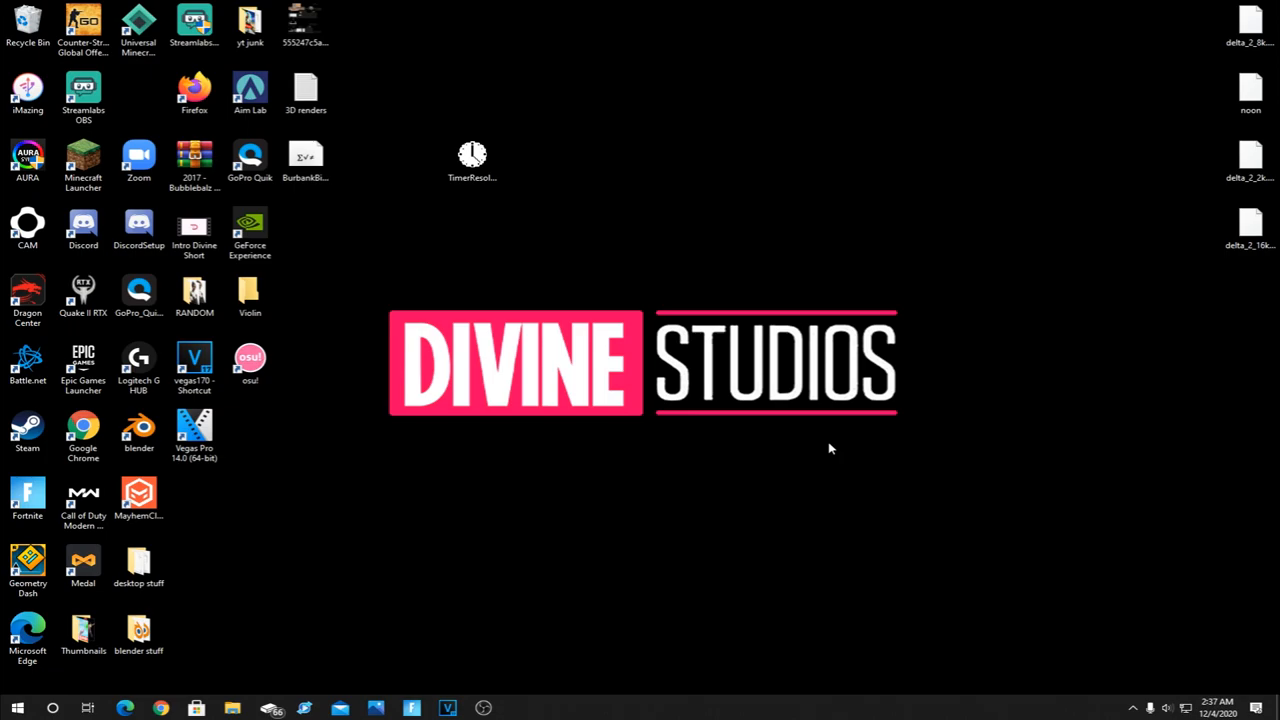
click(194, 88)
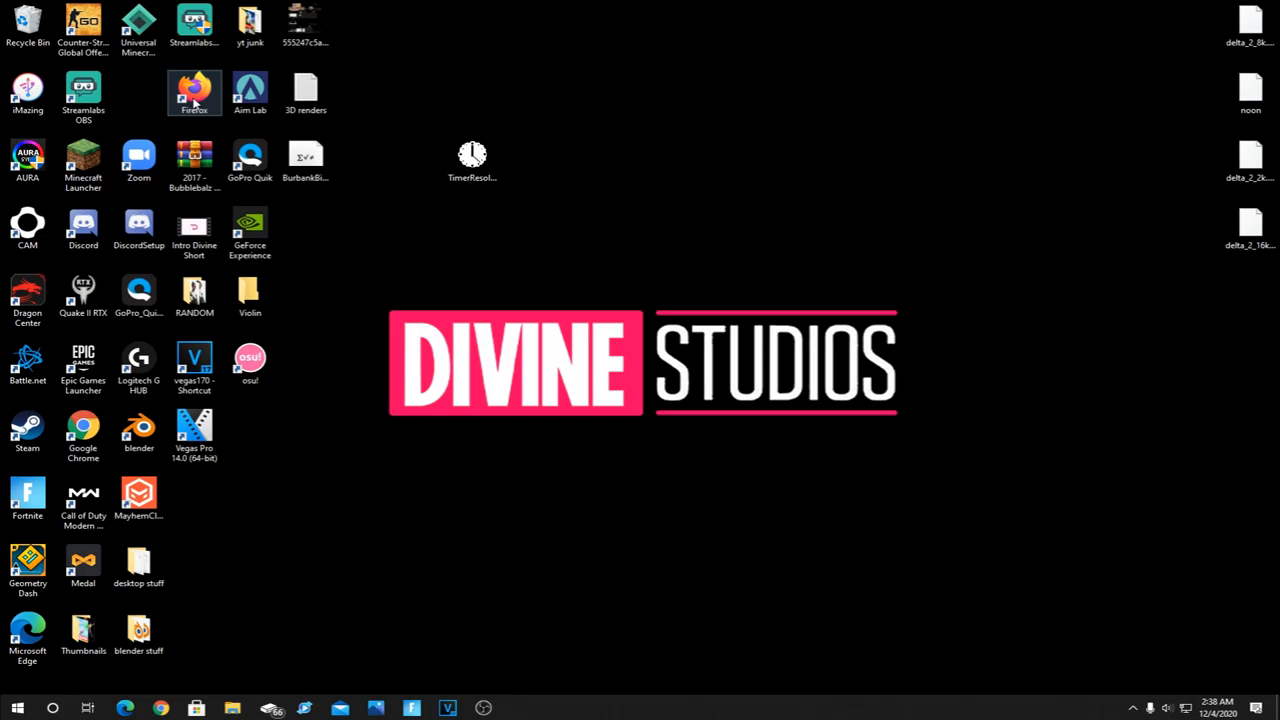
- Download TimerResolution.exe in Firefox, dismissing the default-browser prompt, then close Firefox
double_click(194, 90)
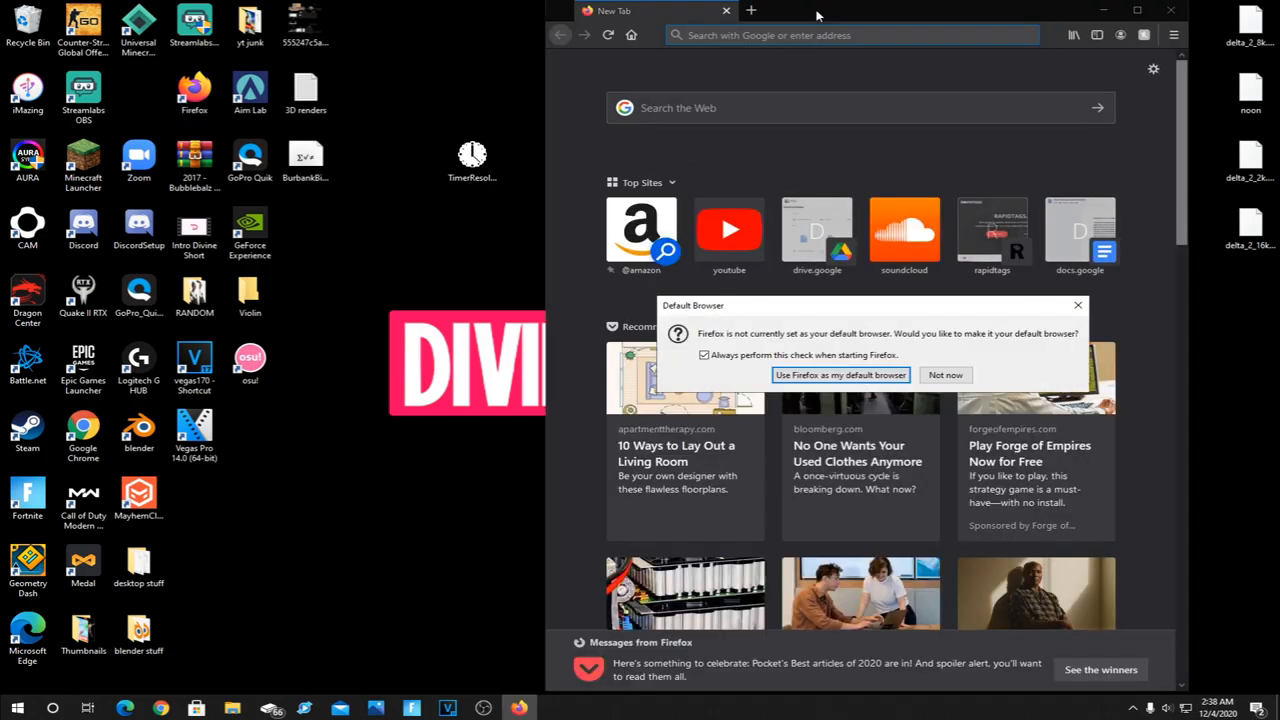
click(944, 374)
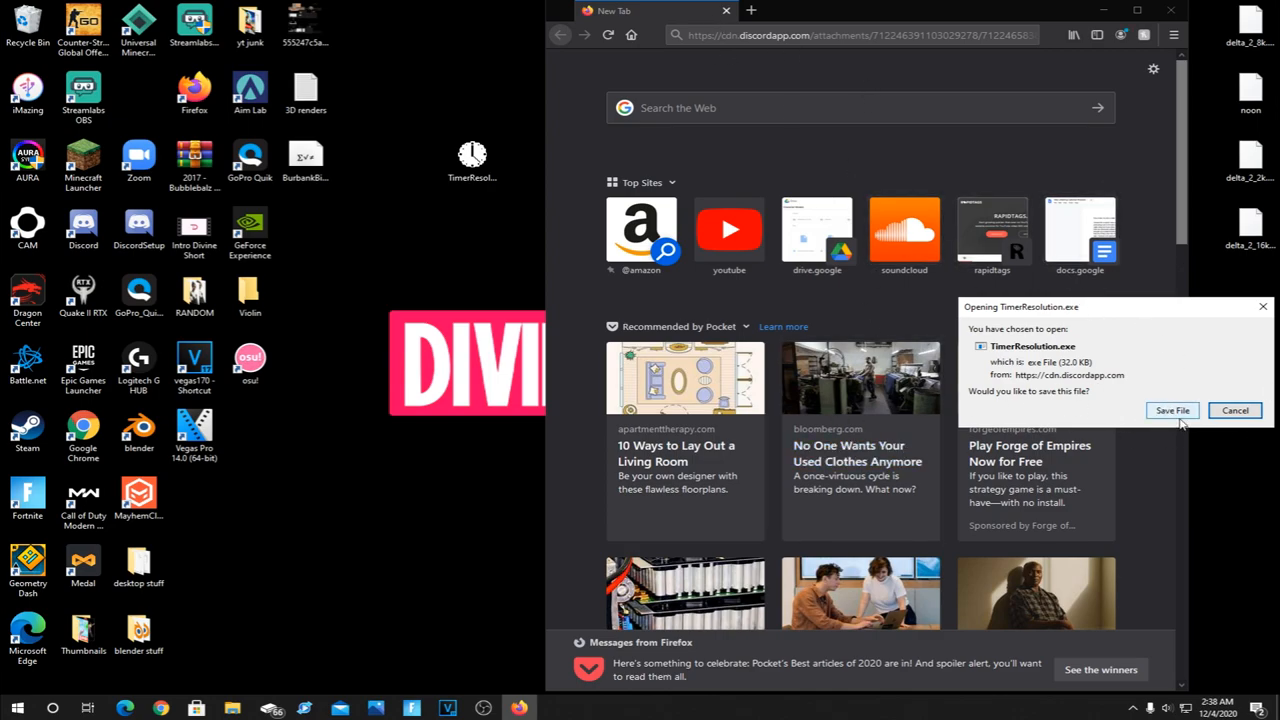
click(1172, 410)
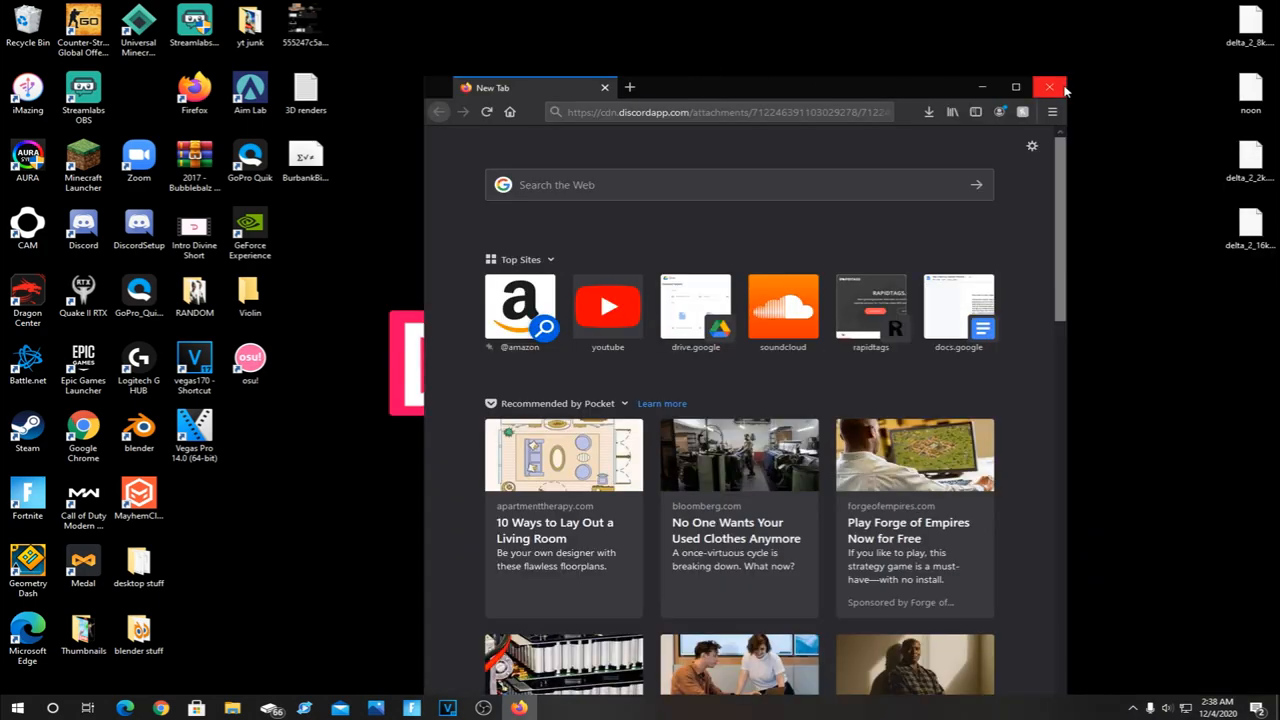
click(1049, 87)
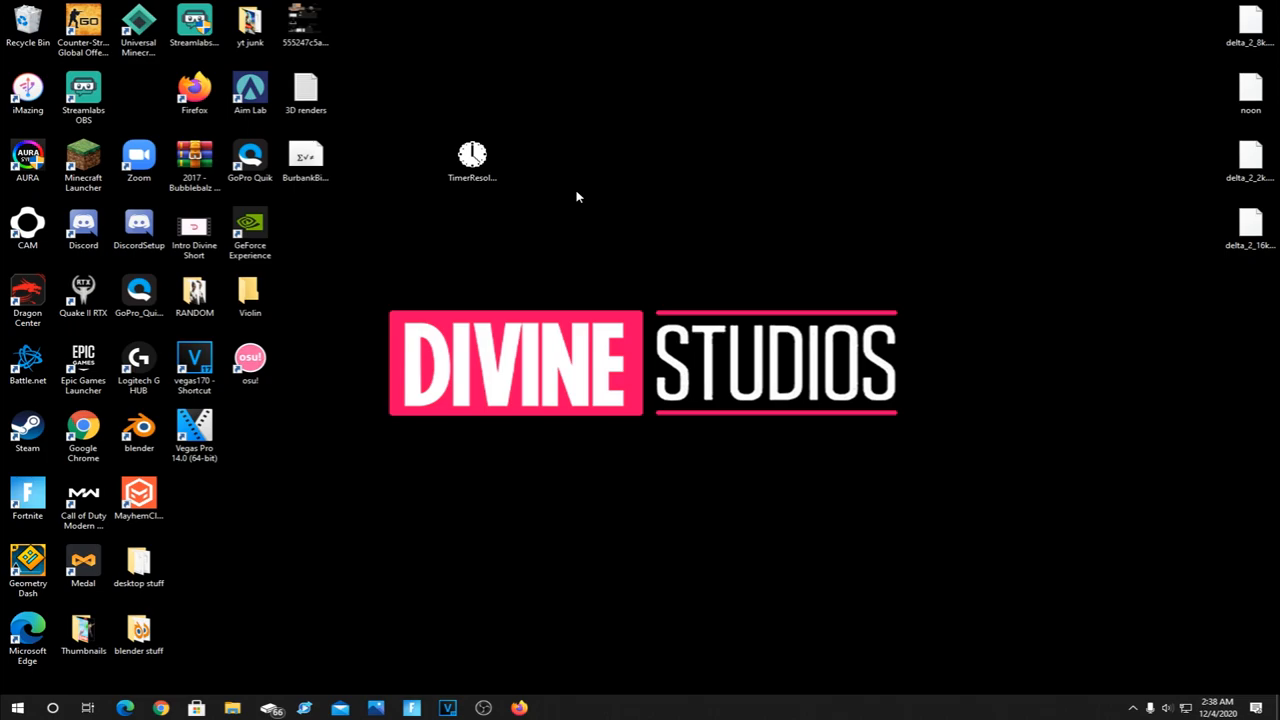
mouse_move(533, 212)
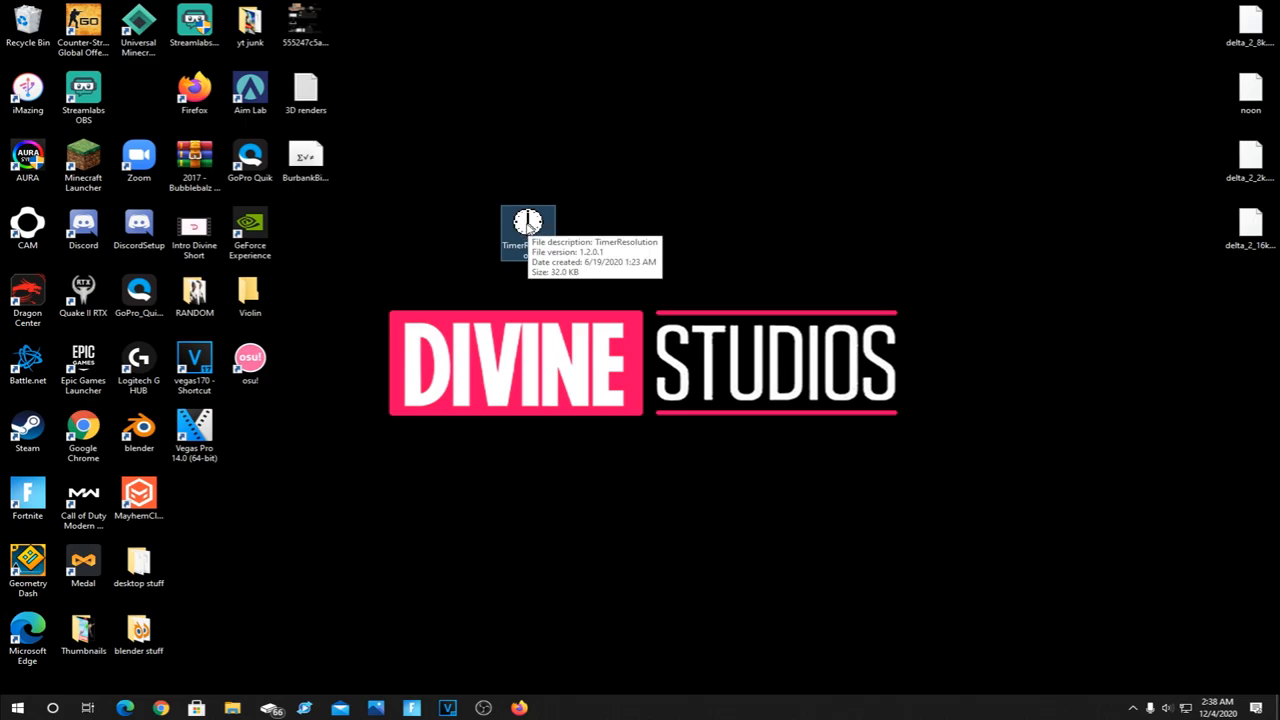
mouse_move(532, 305)
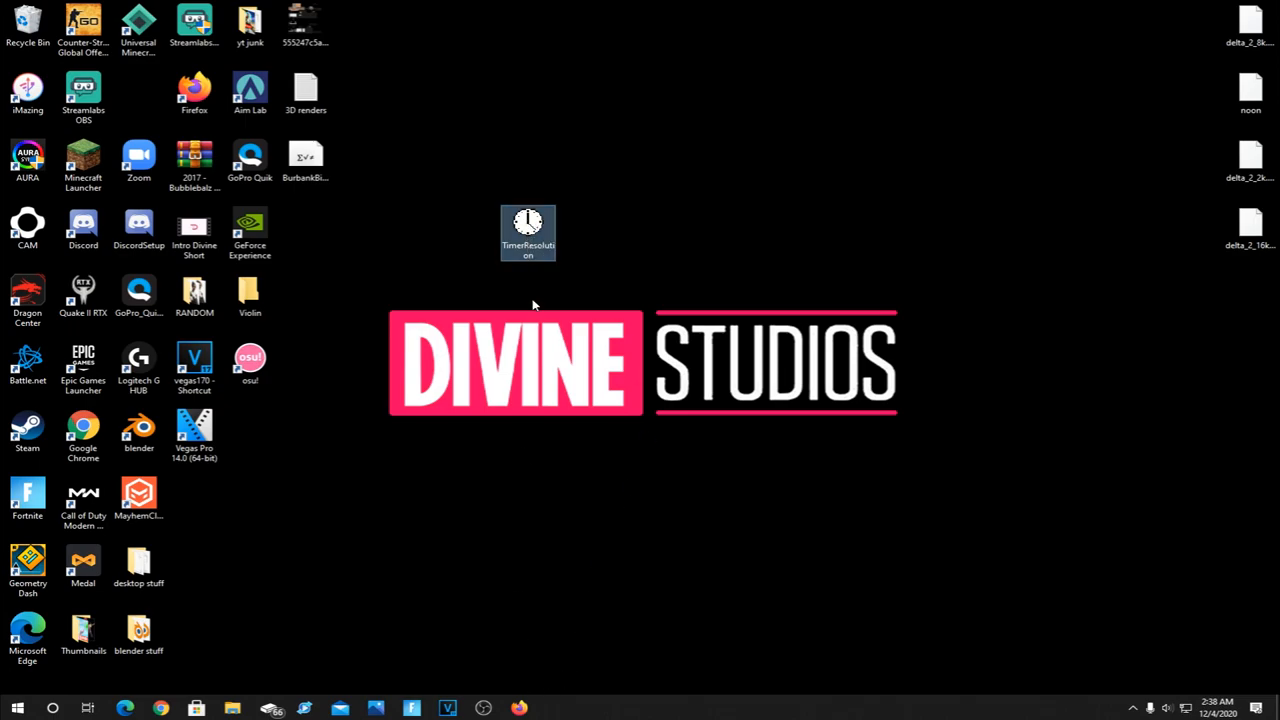
- Run TimerResolution, set the timer to Maximum (about 0.5 ms), and close its window
double_click(528, 222)
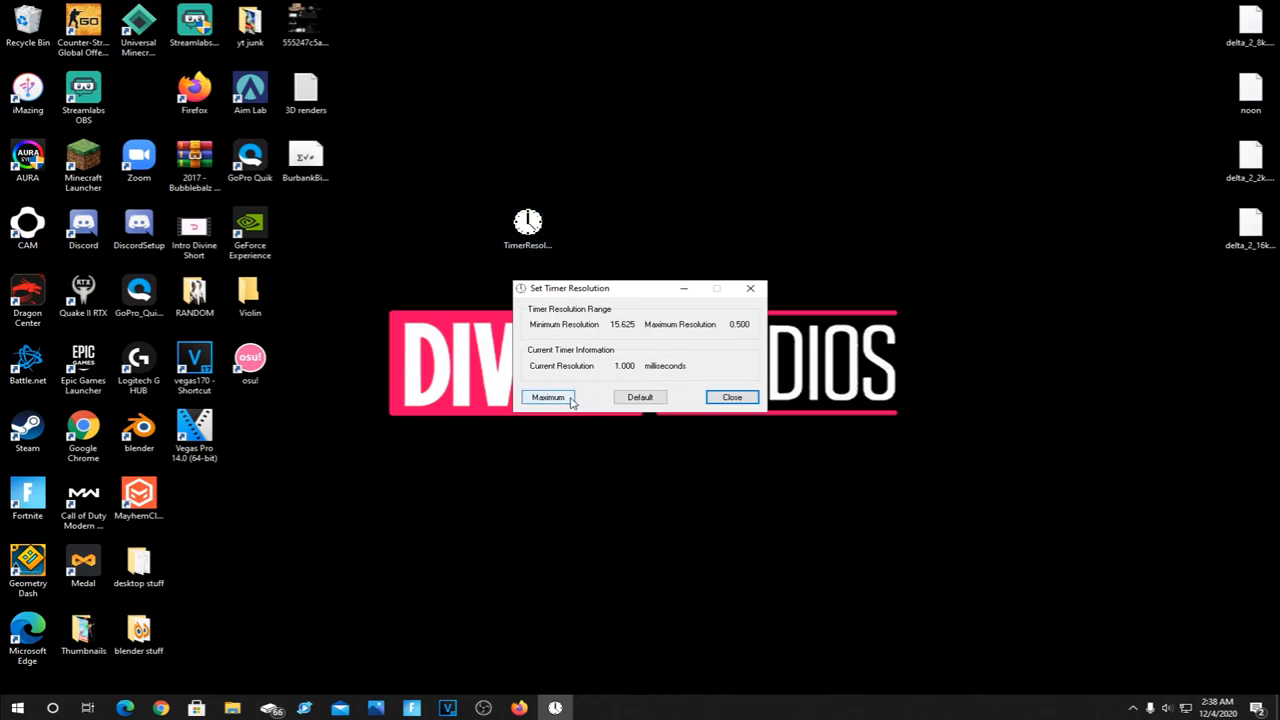
click(548, 397)
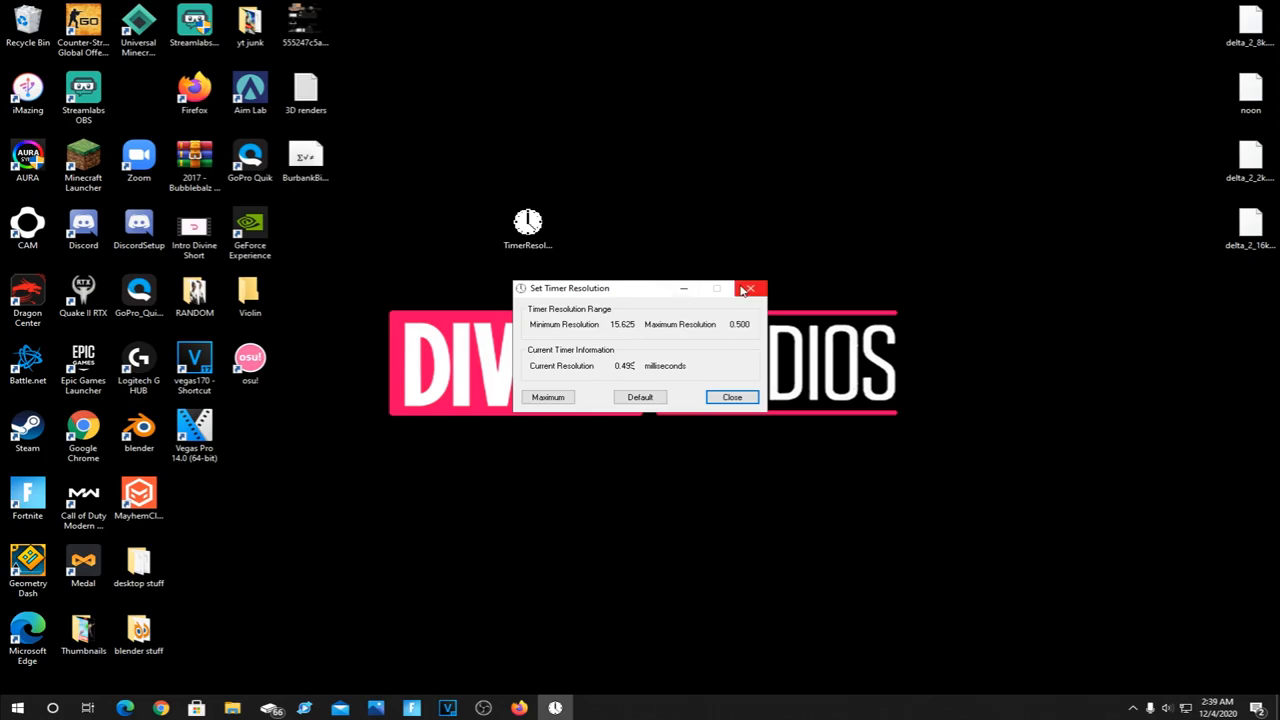
click(747, 289)
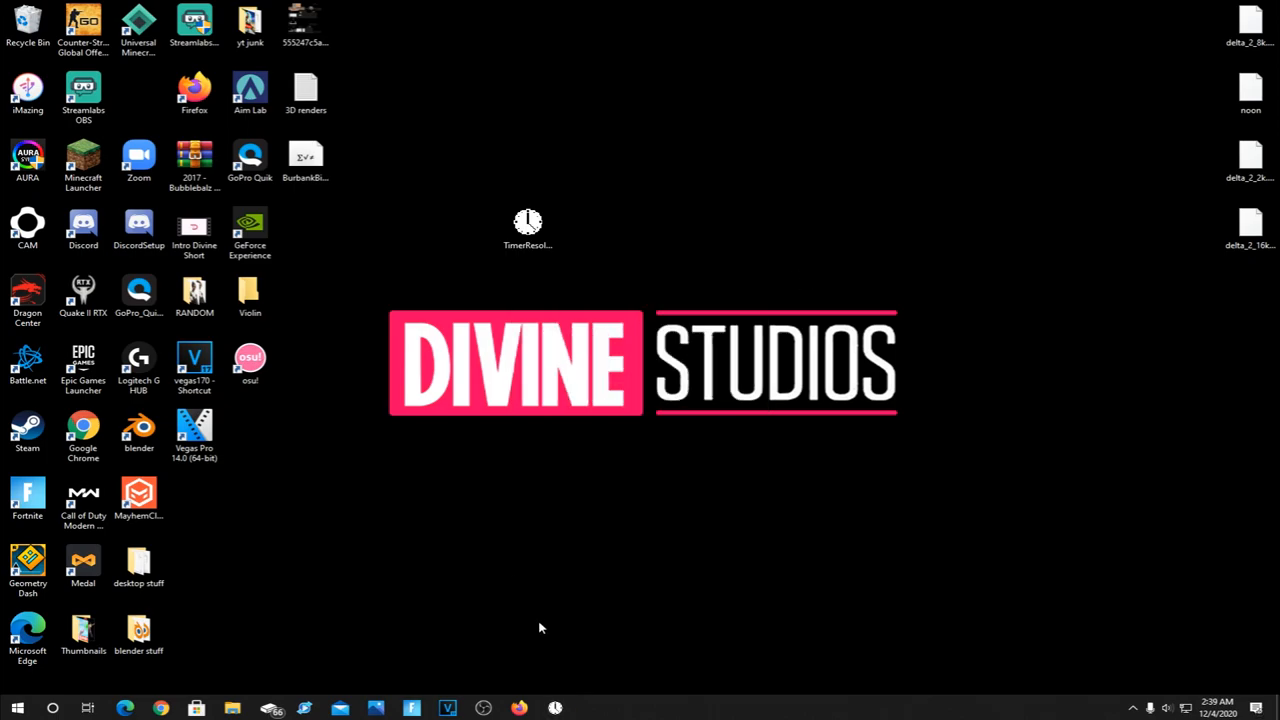
mouse_move(412, 708)
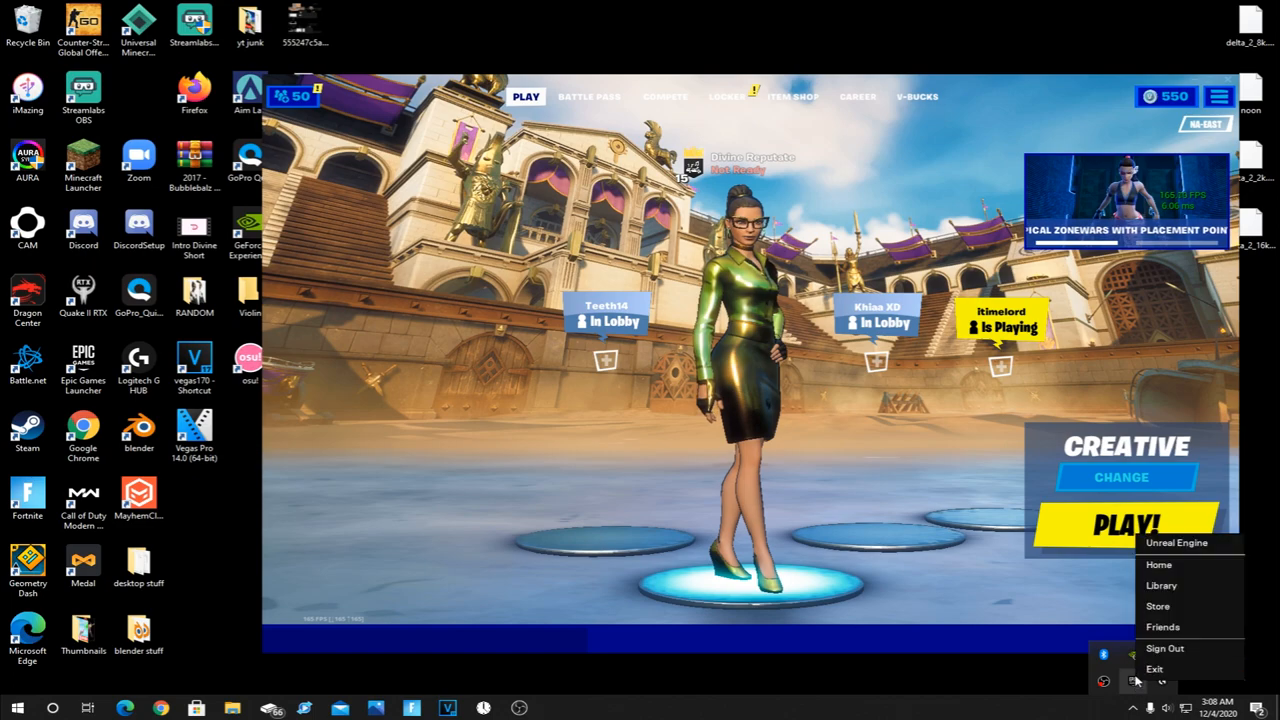
mouse_move(1155, 669)
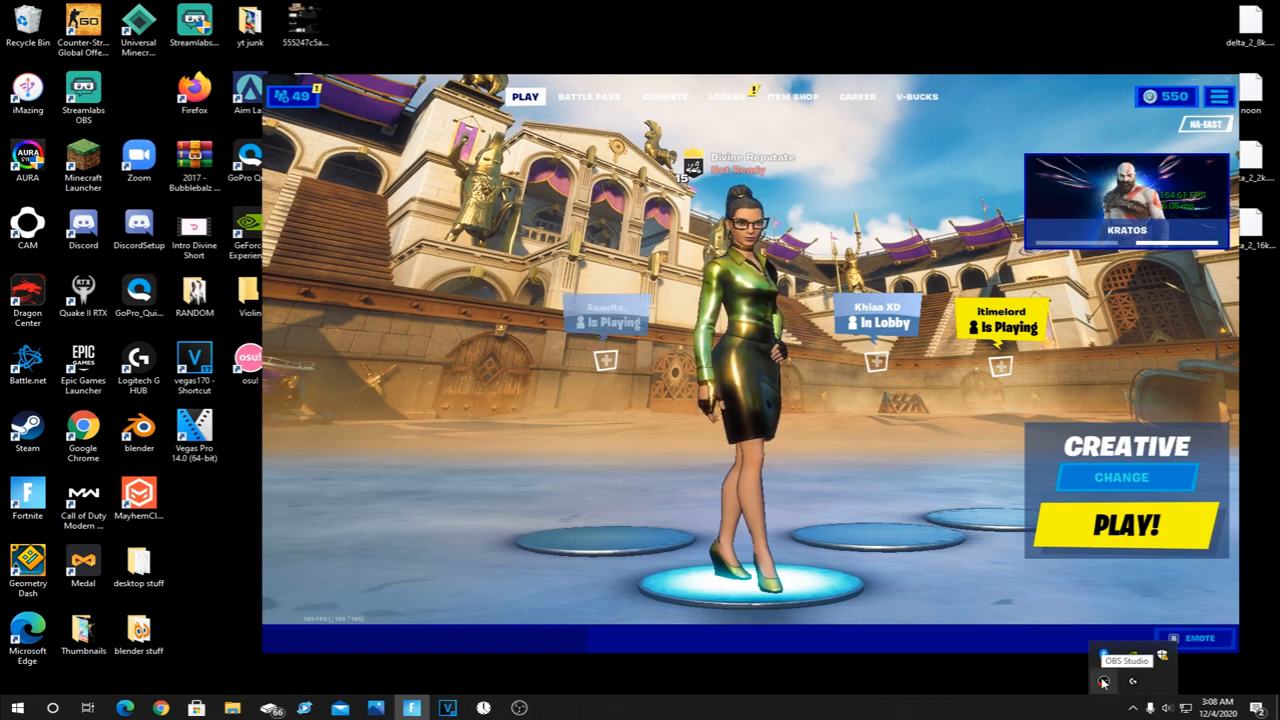
mouse_move(1132, 681)
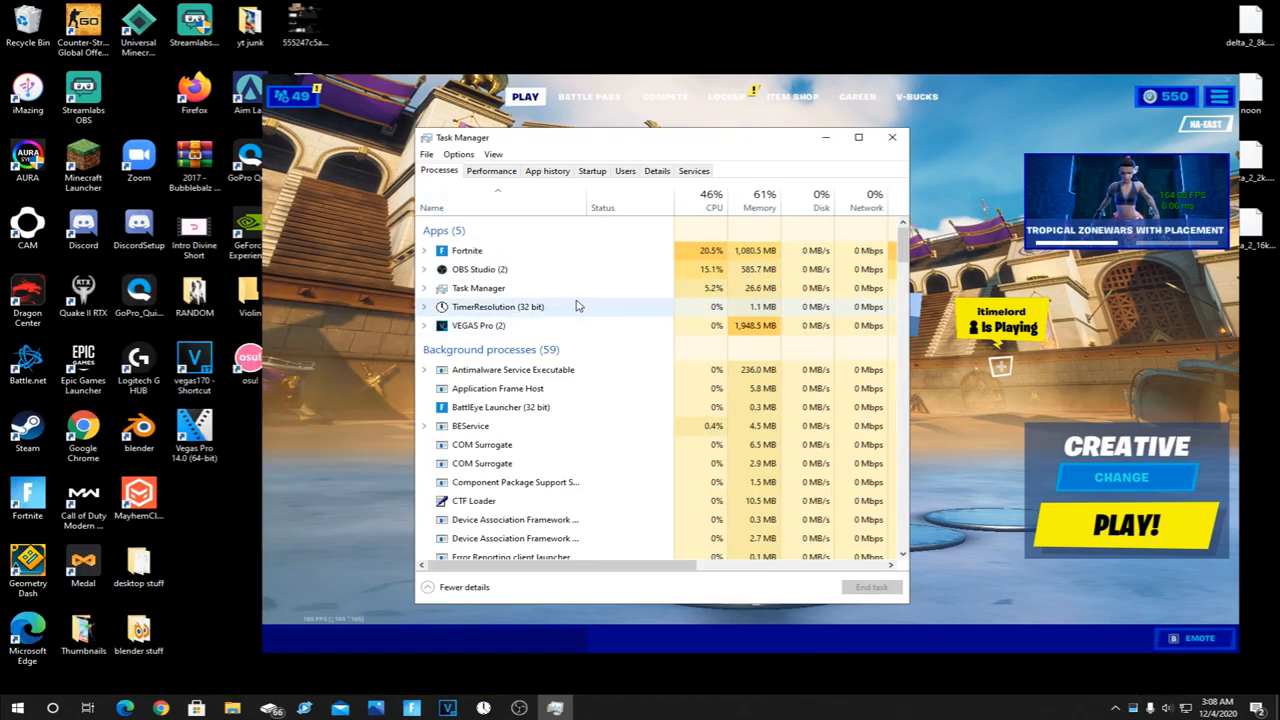
scroll(down, 3)
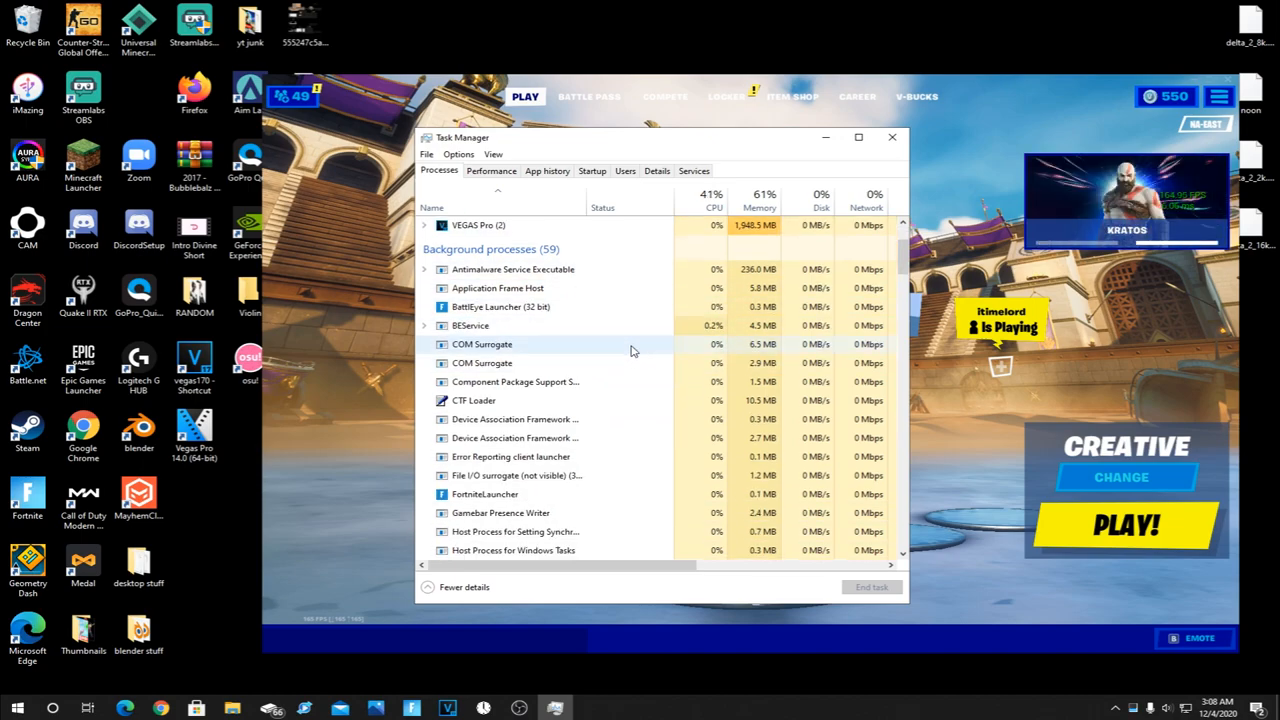
scroll(down, 3)
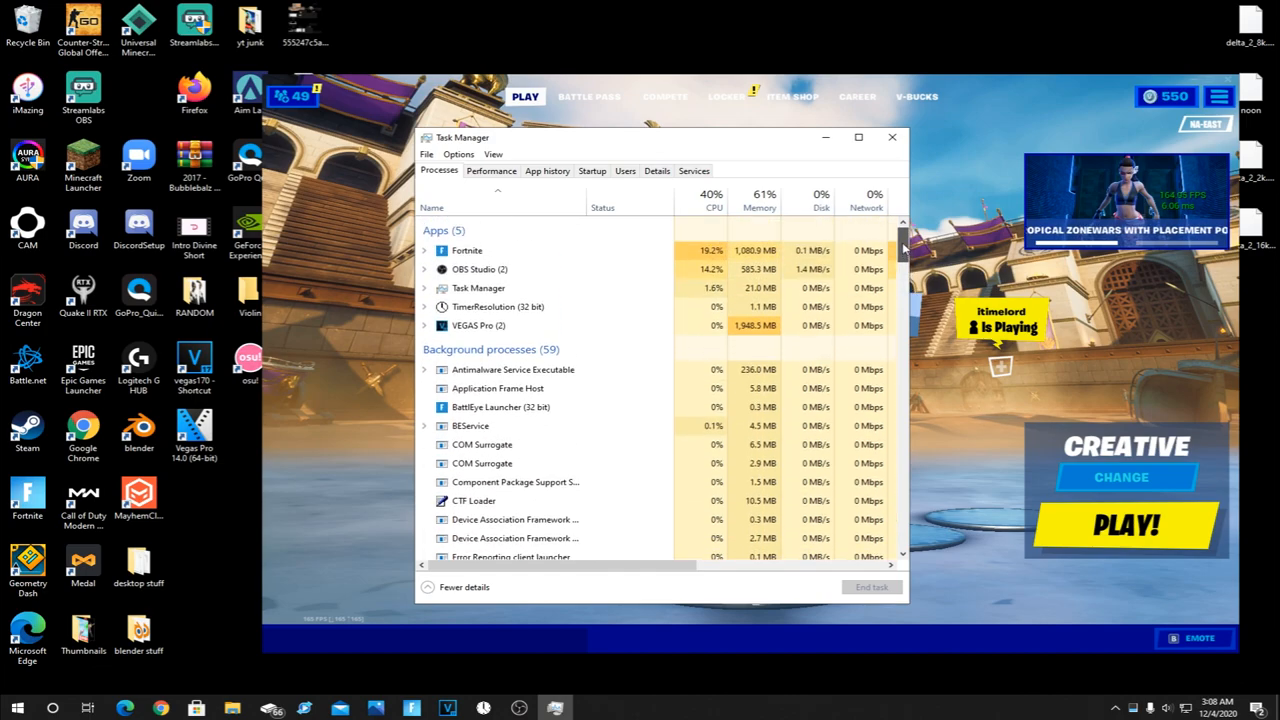
right_click(470, 425)
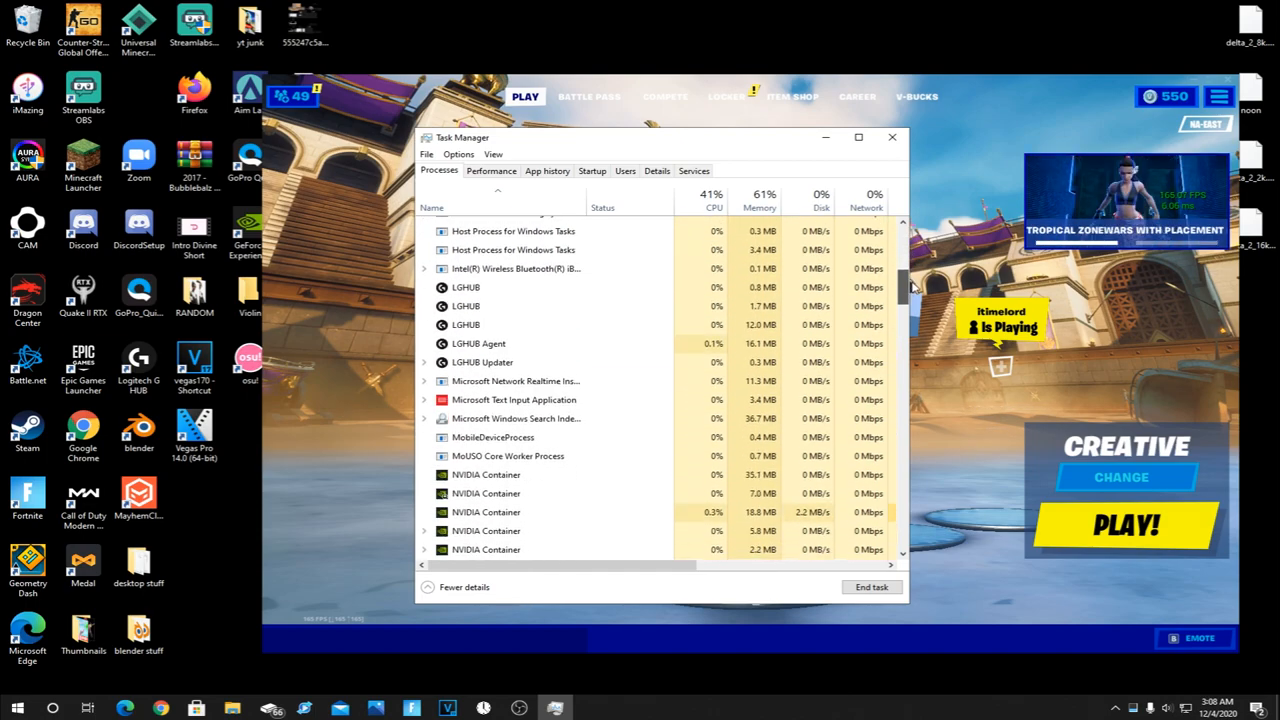
scroll(down, 3)
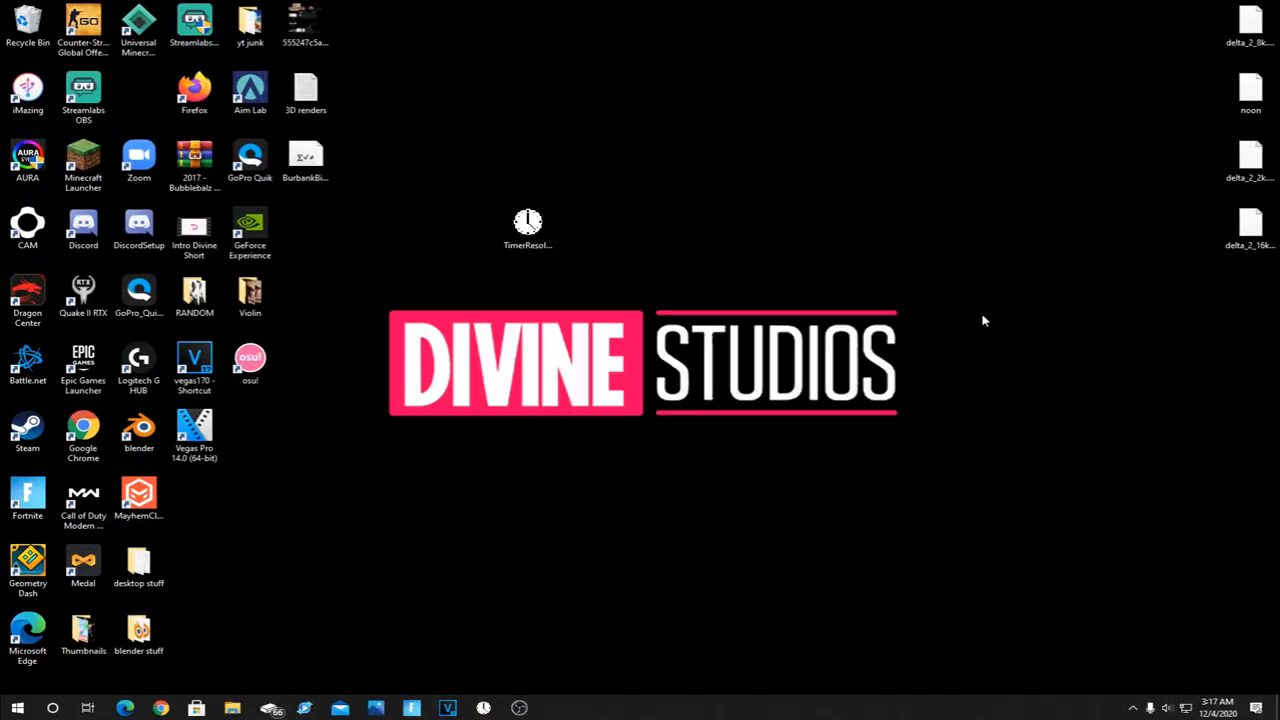
mouse_move(967, 387)
text(g)
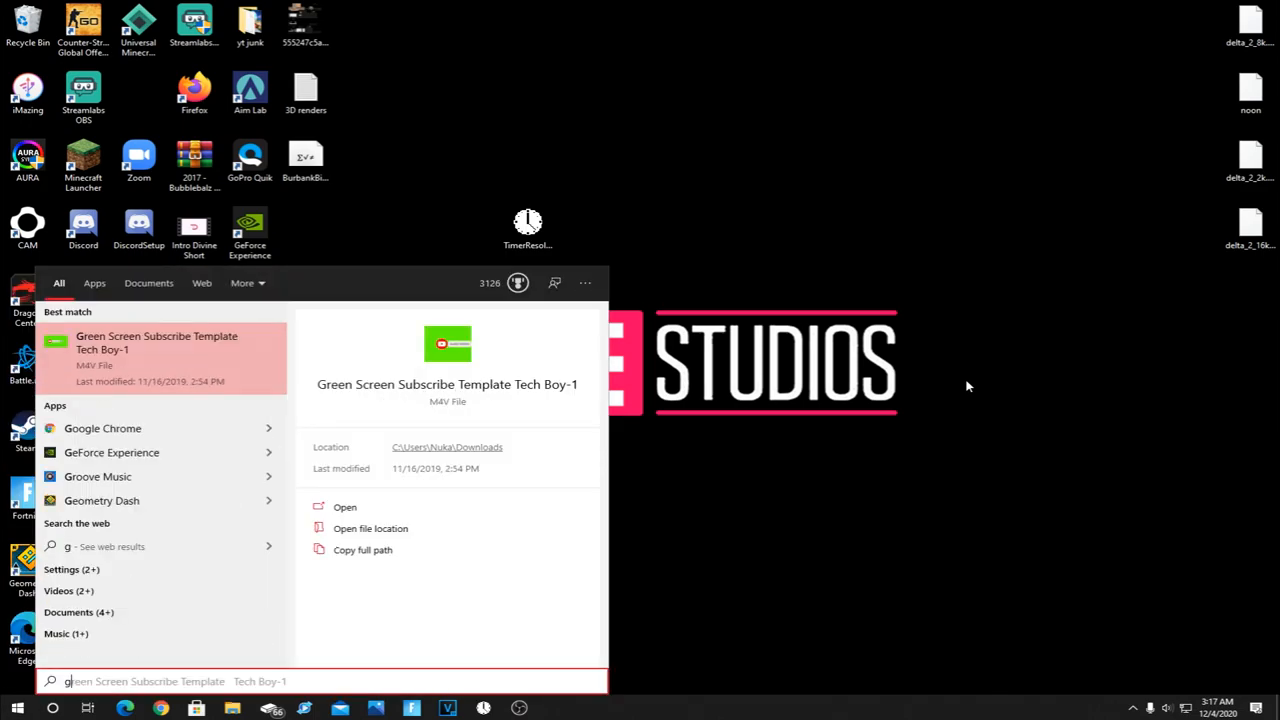
- Search the Start menu for 'graphics settings' to reach the Graphics settings page
text(ra)
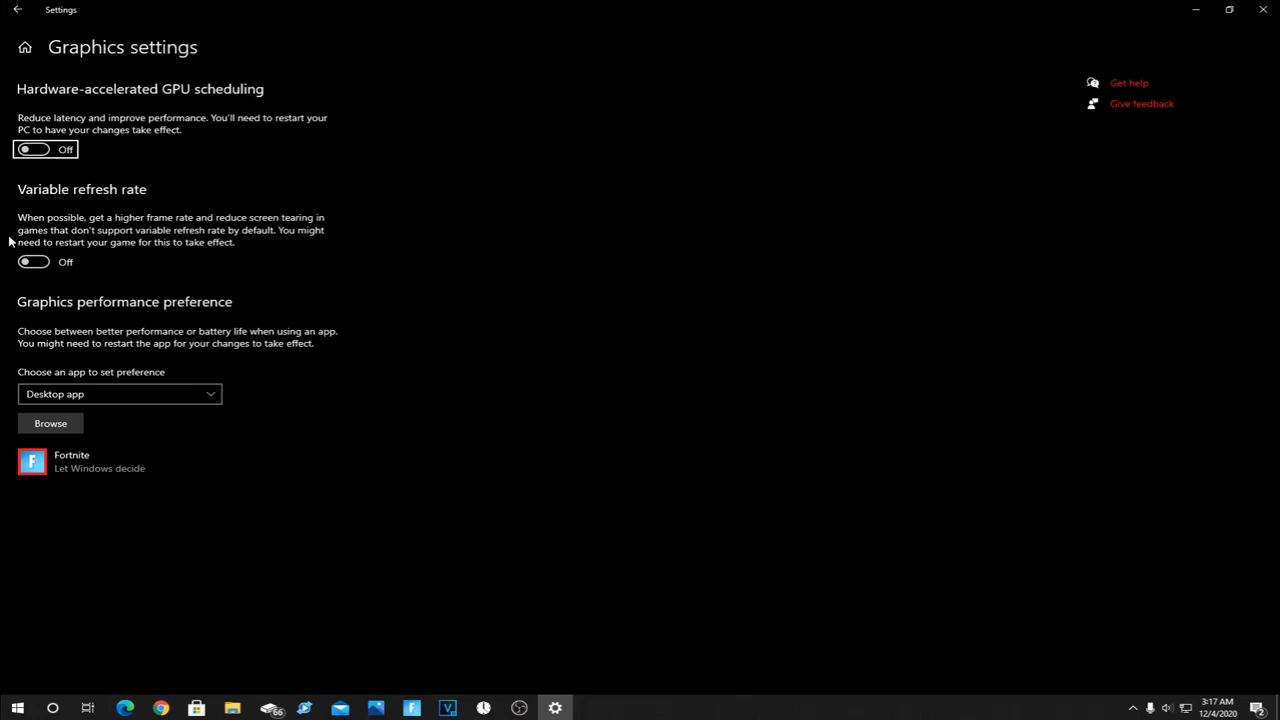
mouse_move(104, 410)
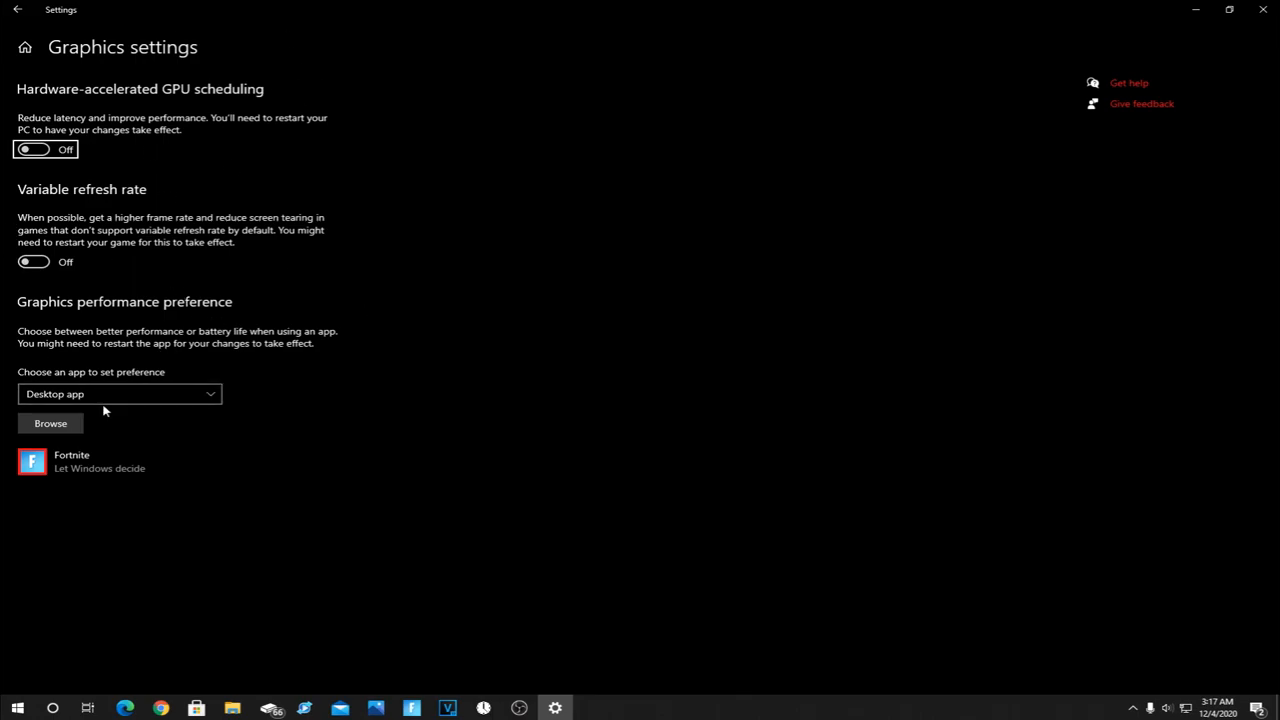
- Keep Desktop app as the app type, browse for a program, and open Local Disk (C:)
click(119, 393)
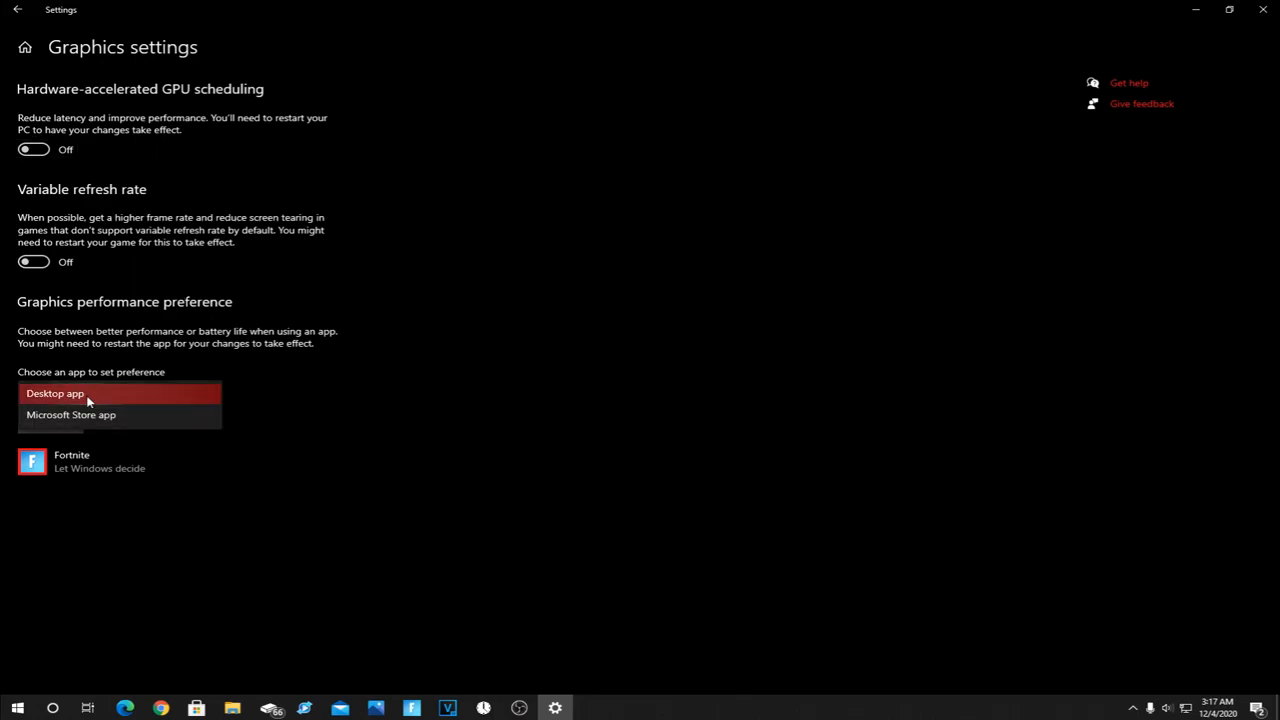
click(55, 393)
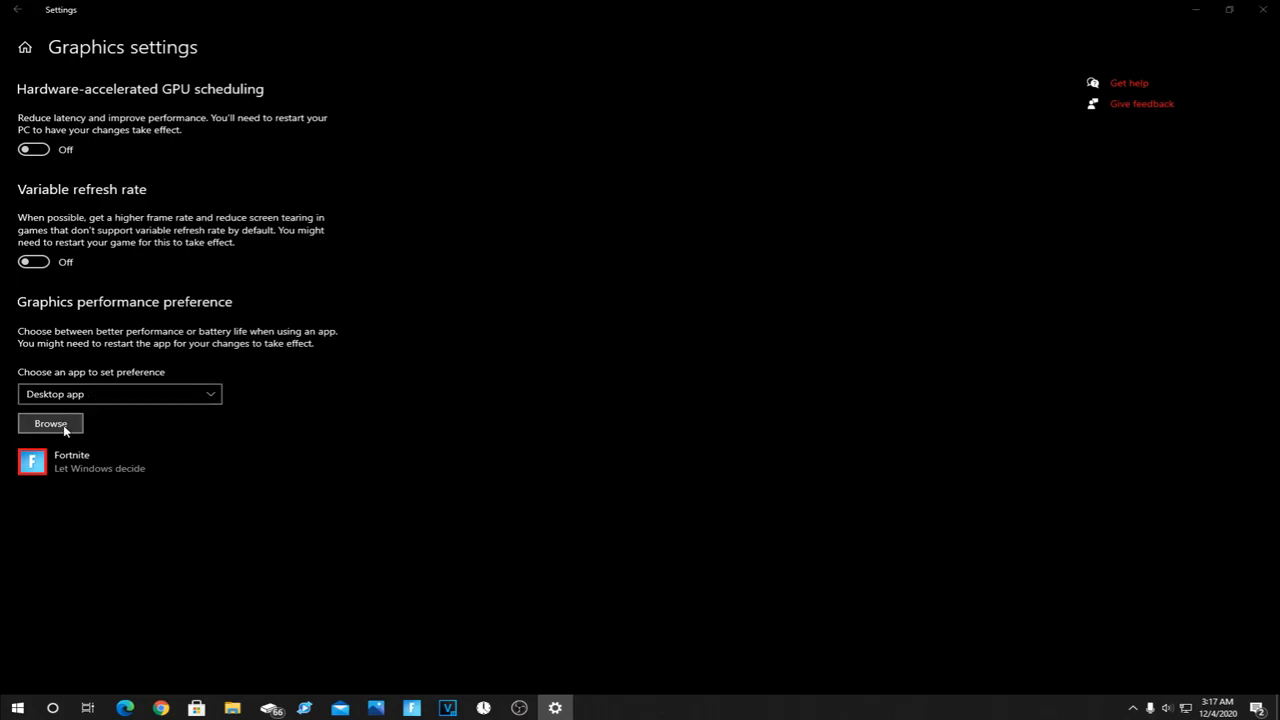
click(50, 423)
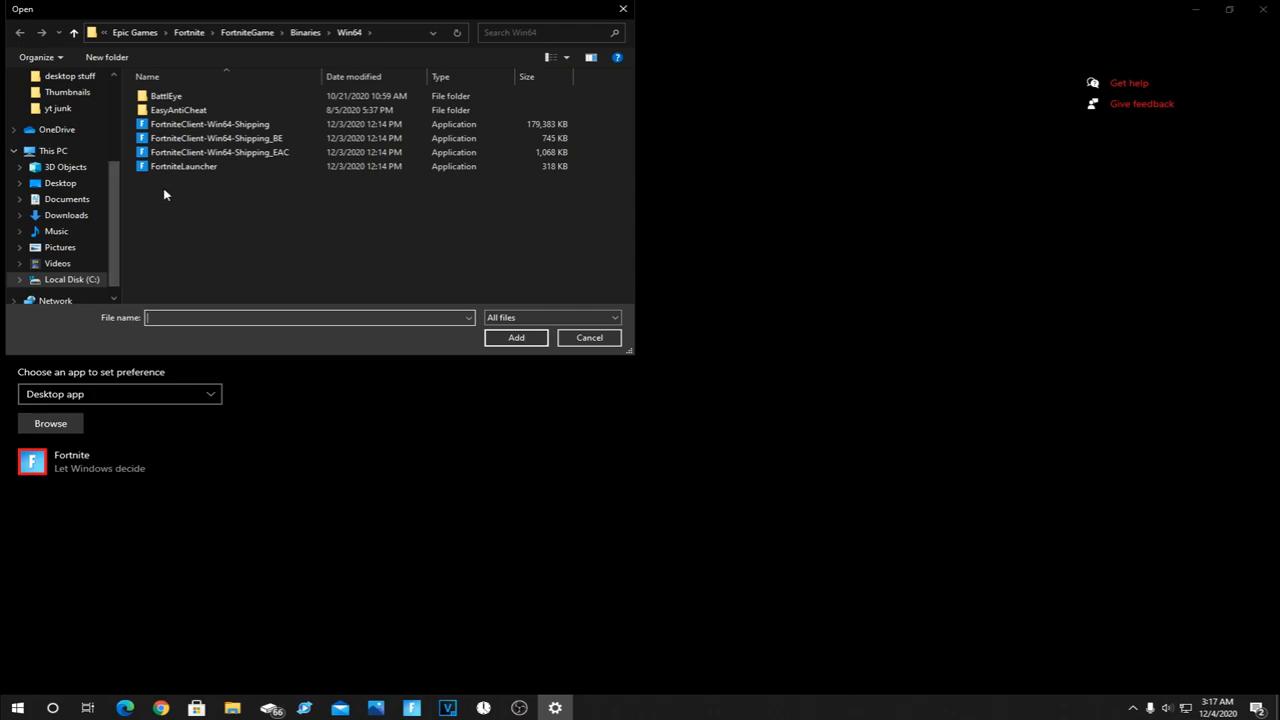
click(166, 95)
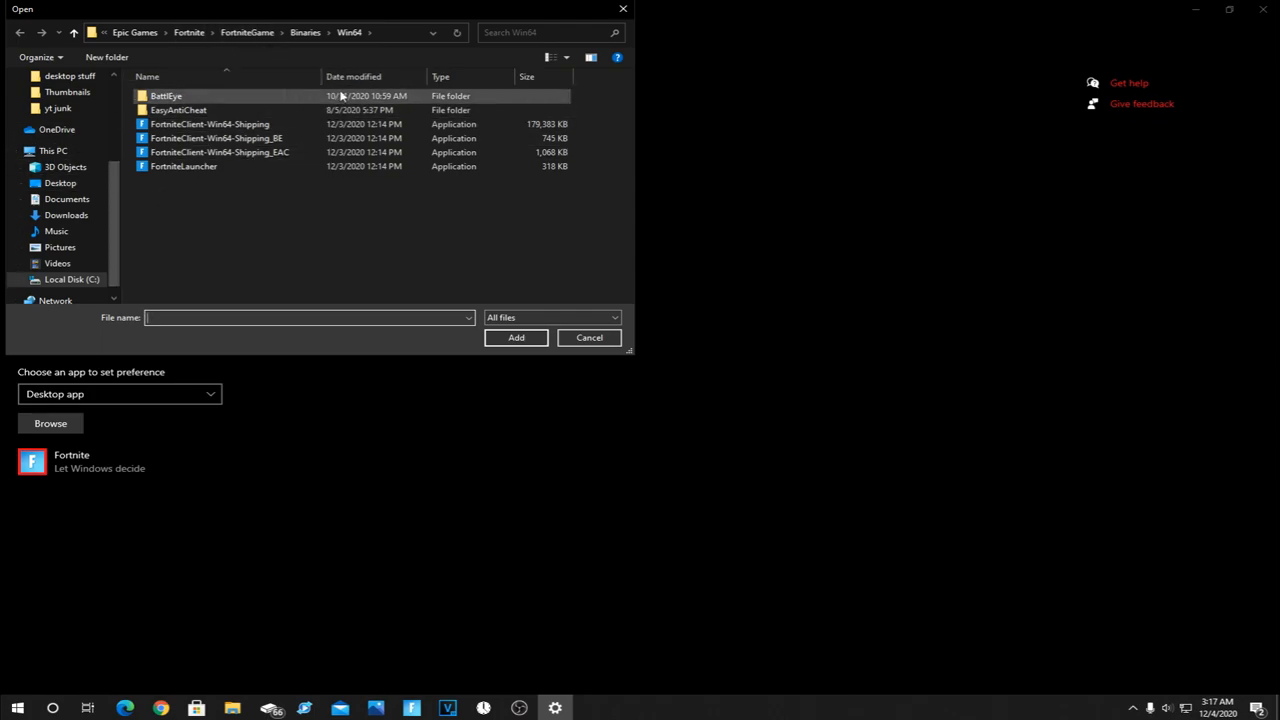
click(53, 150)
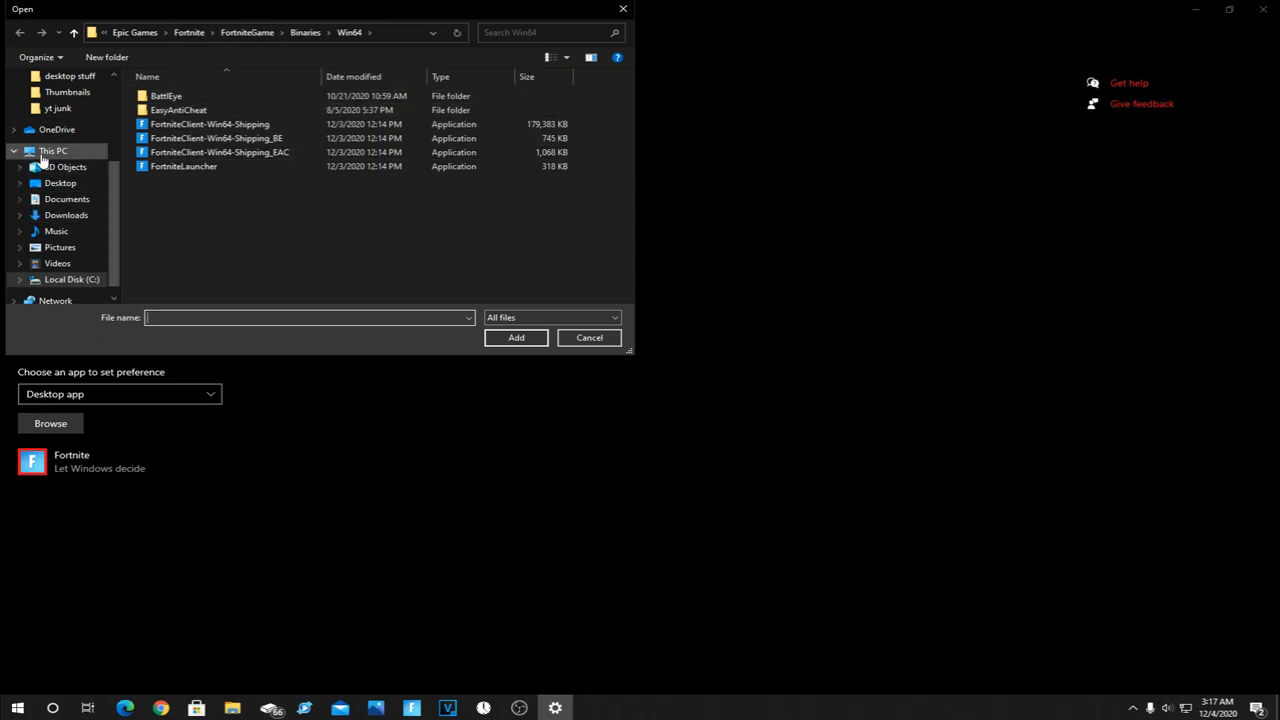
click(53, 150)
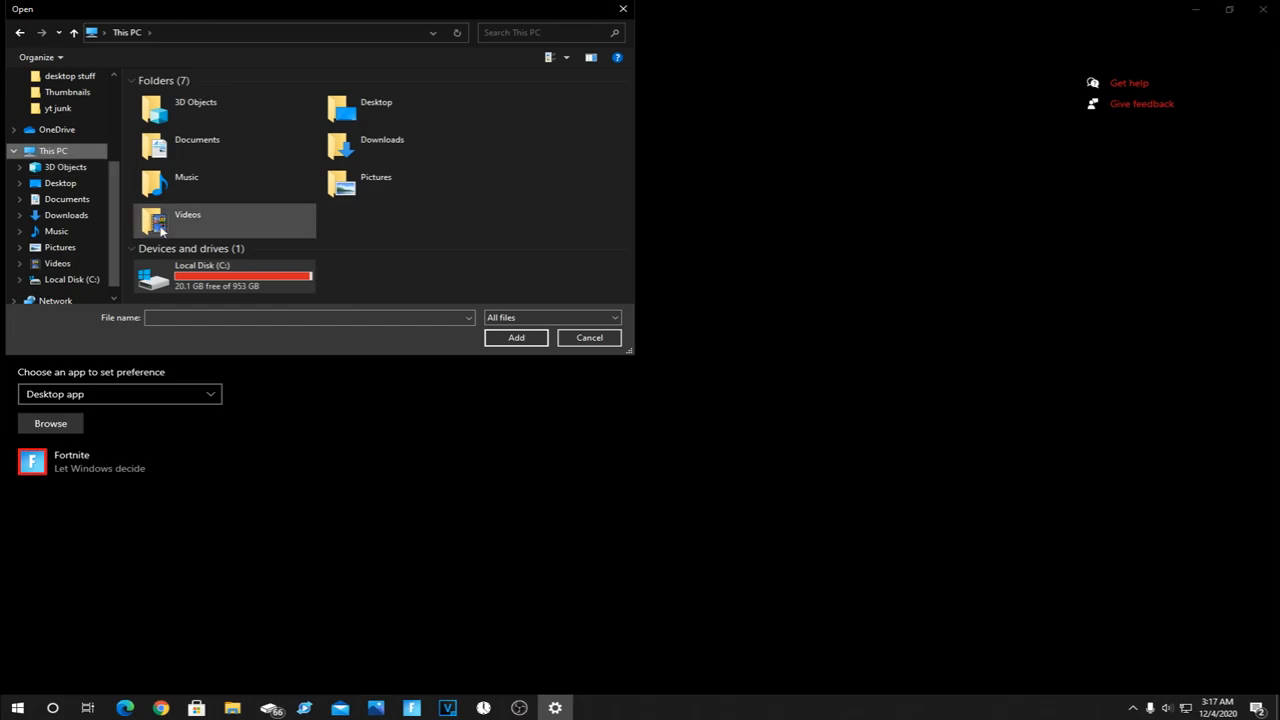
click(225, 276)
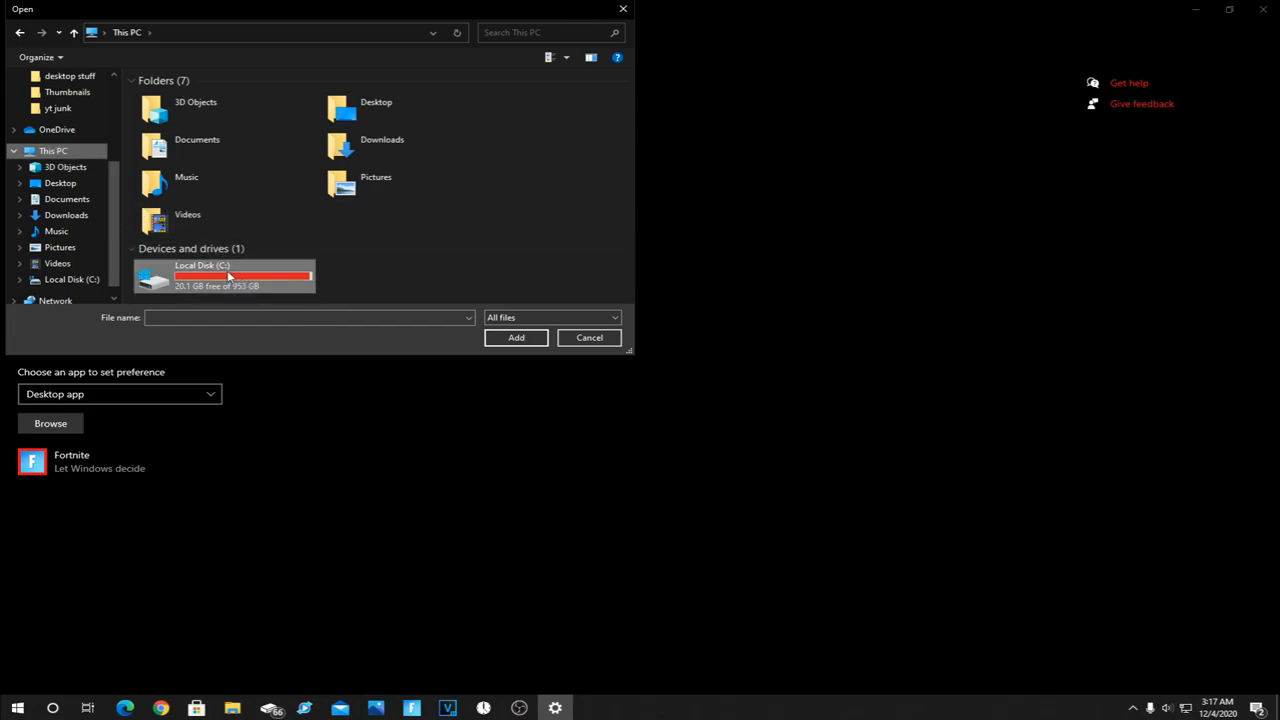
double_click(202, 276)
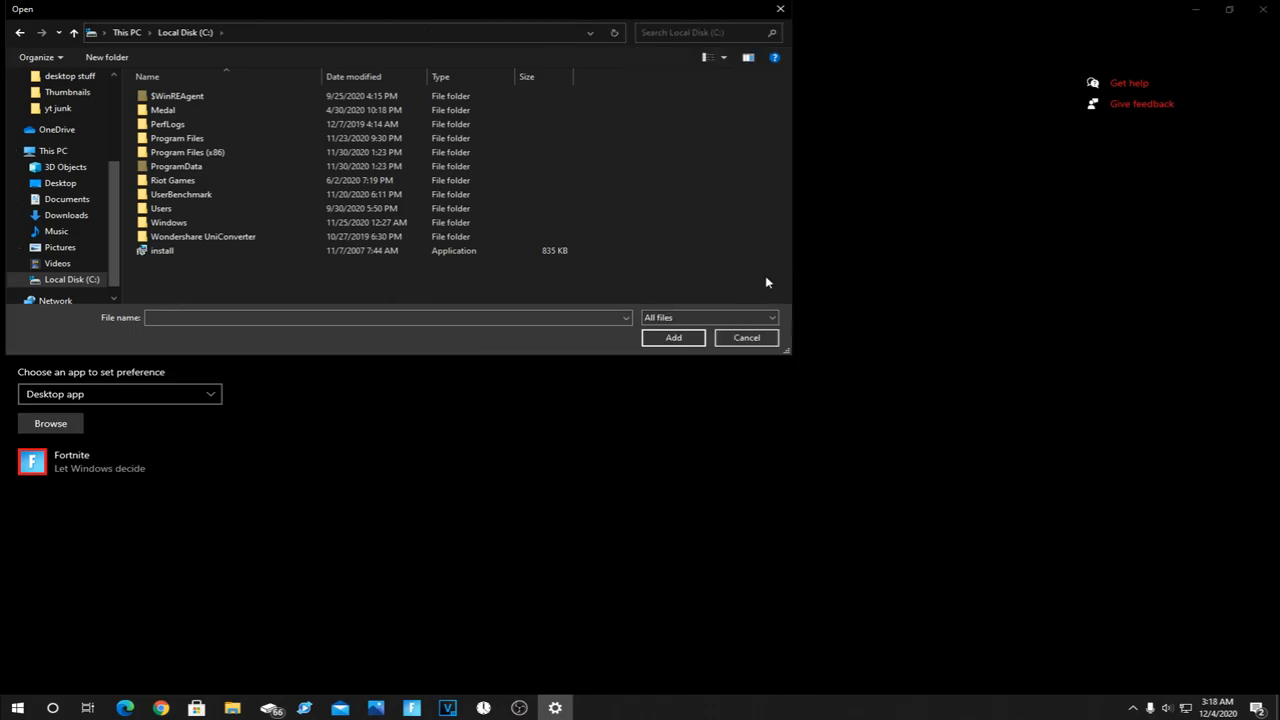
- Navigate Program Files > Epic Games > Fortnite > FortniteGame > Binaries > Win64
click(177, 138)
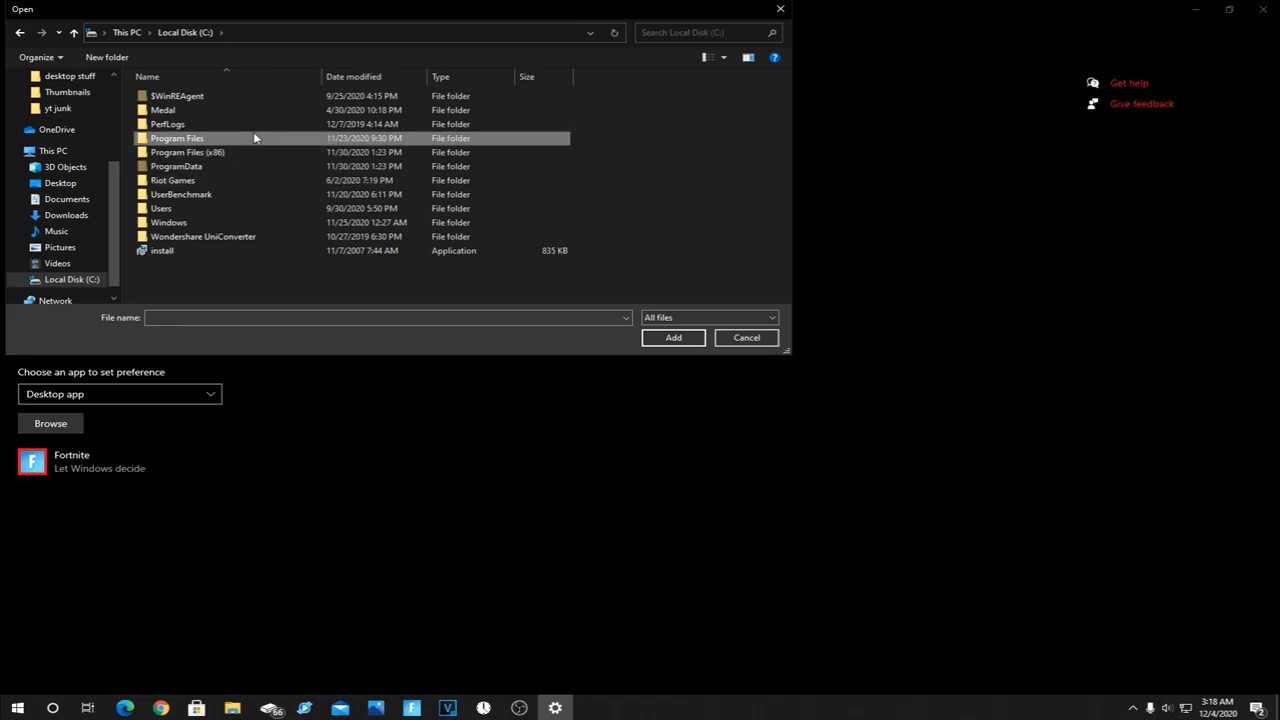
double_click(177, 138)
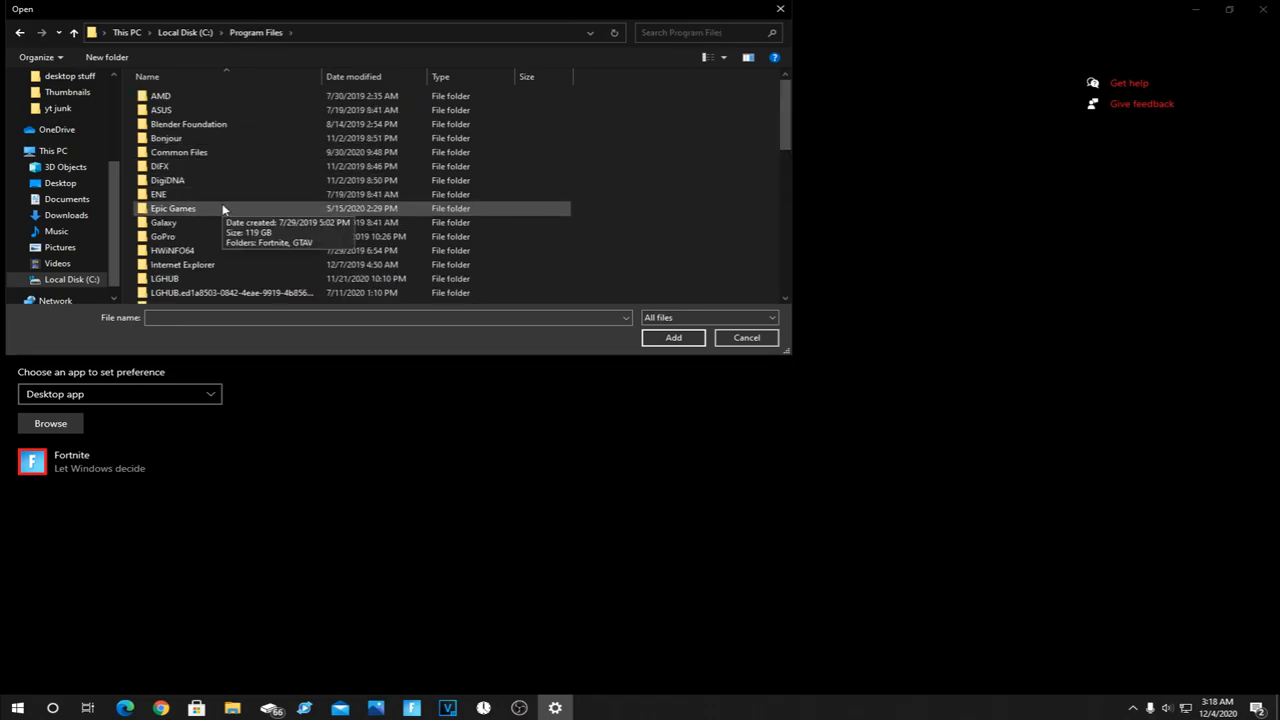
double_click(173, 208)
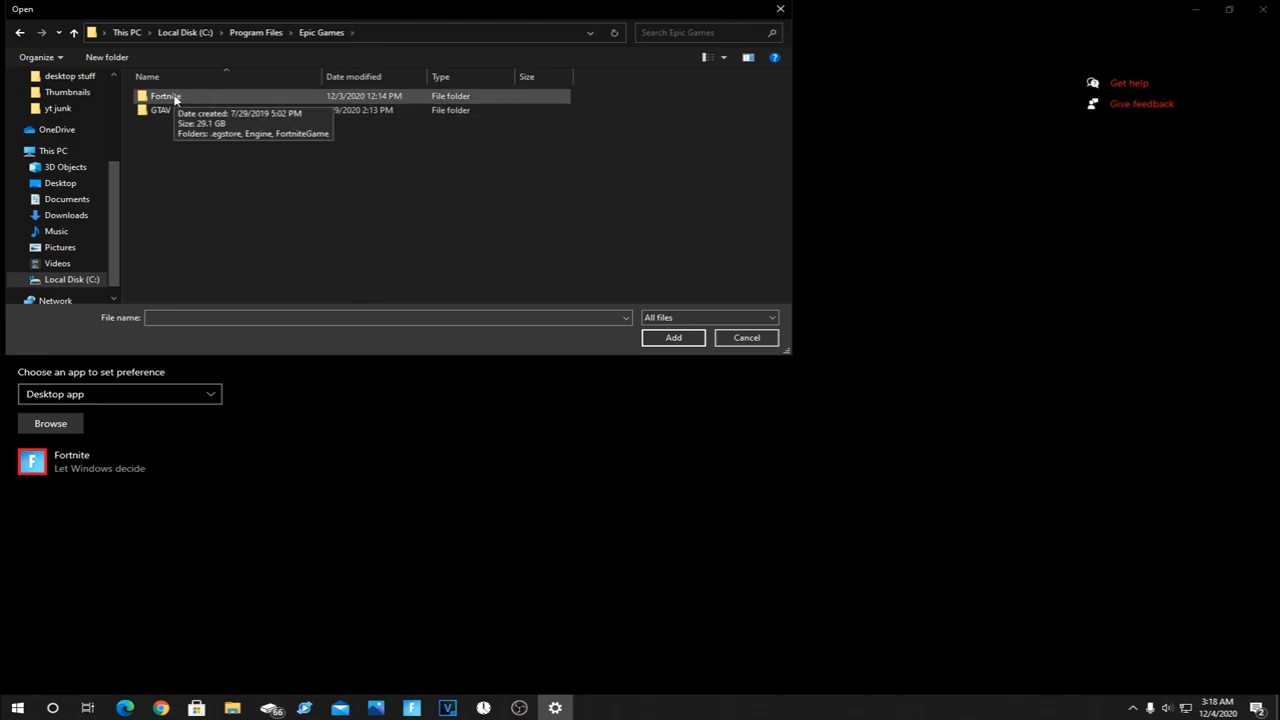
double_click(165, 96)
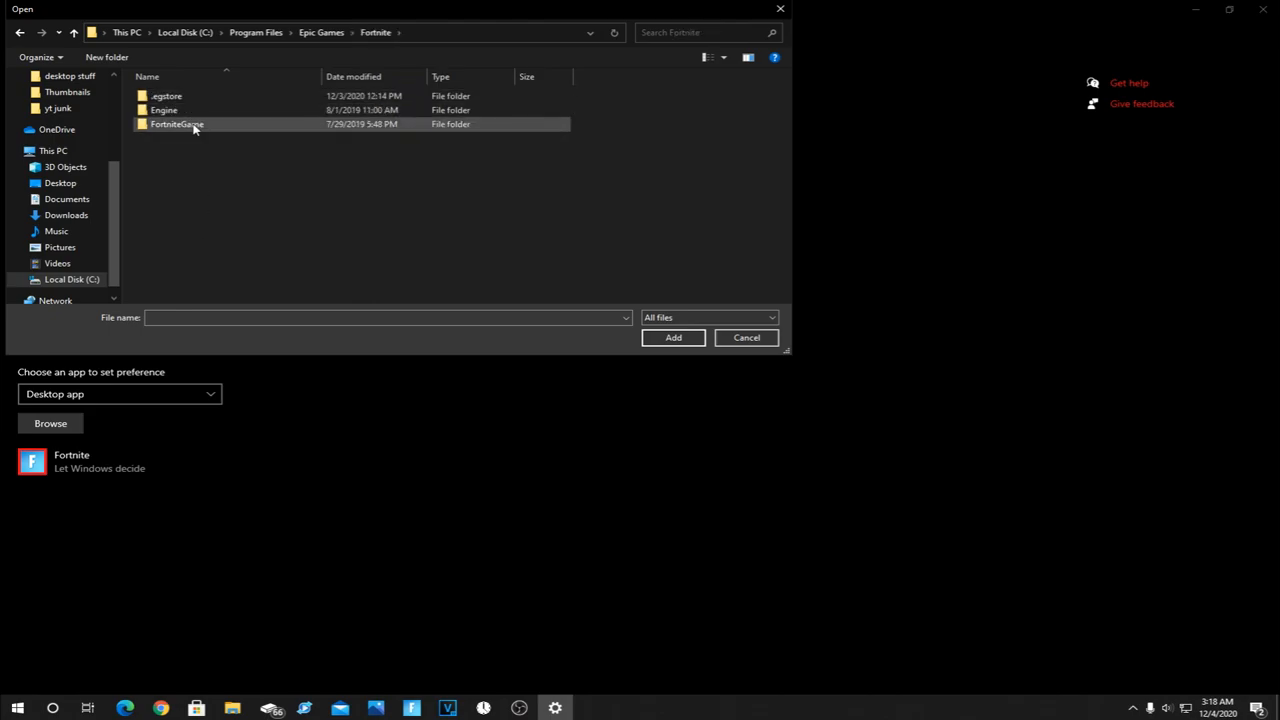
double_click(176, 123)
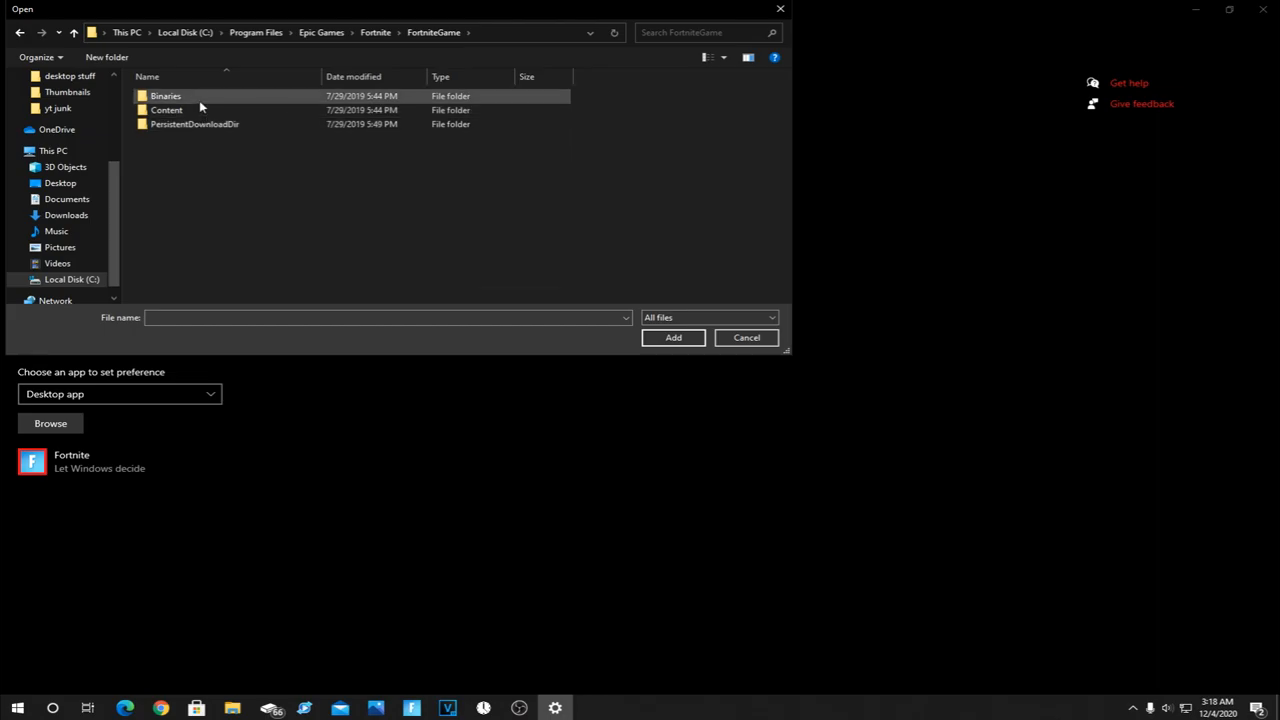
double_click(165, 95)
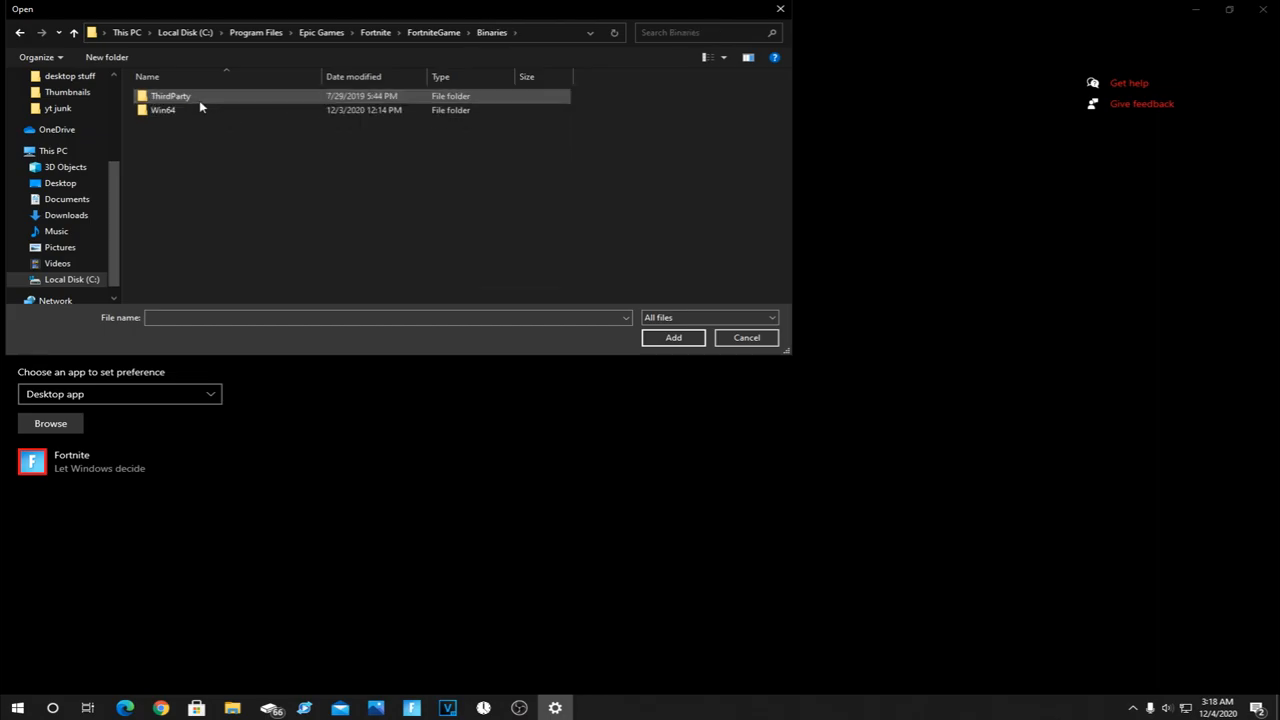
double_click(162, 110)
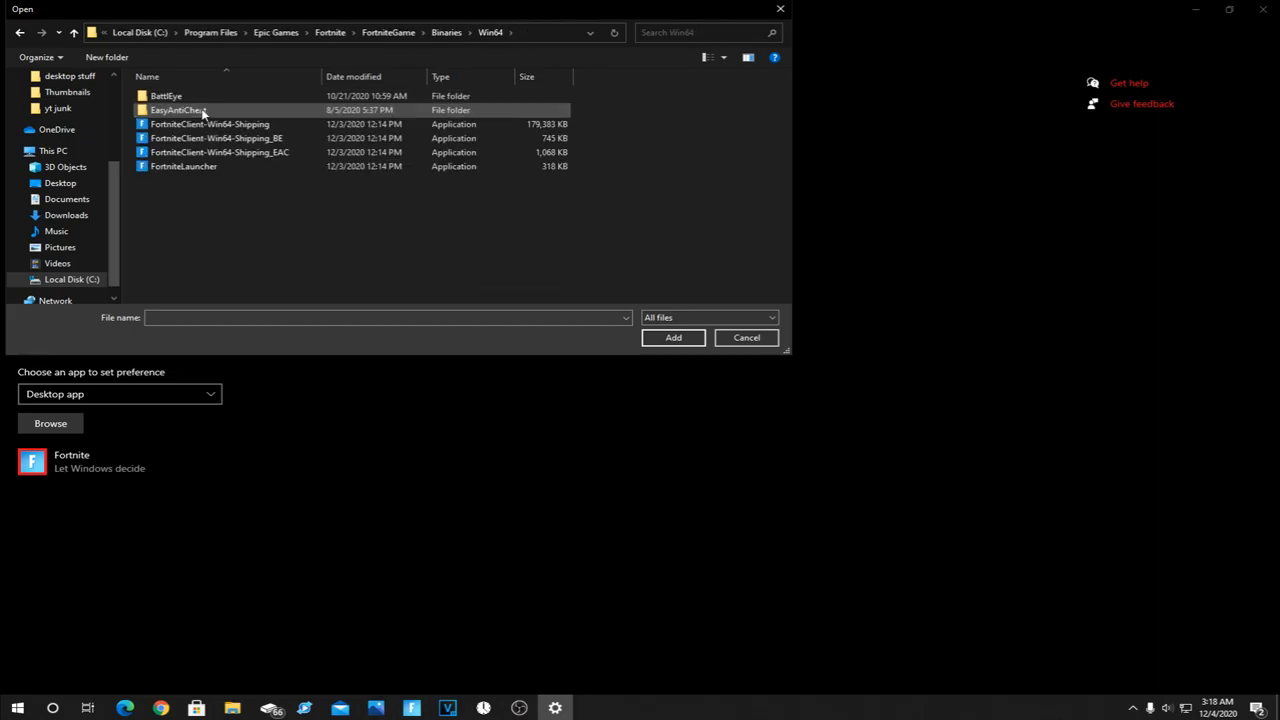
- Select FortniteClient-Win64-Shipping in Win64 and add it to graphics preferences
click(216, 138)
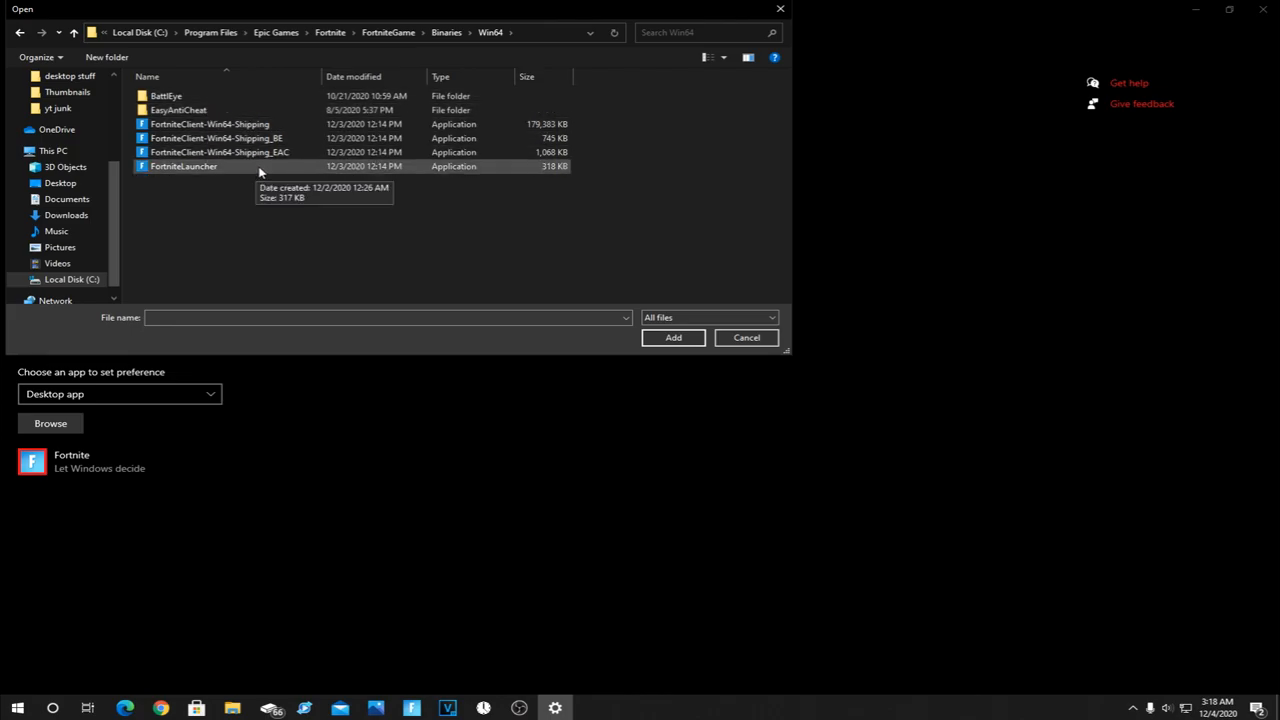
click(210, 124)
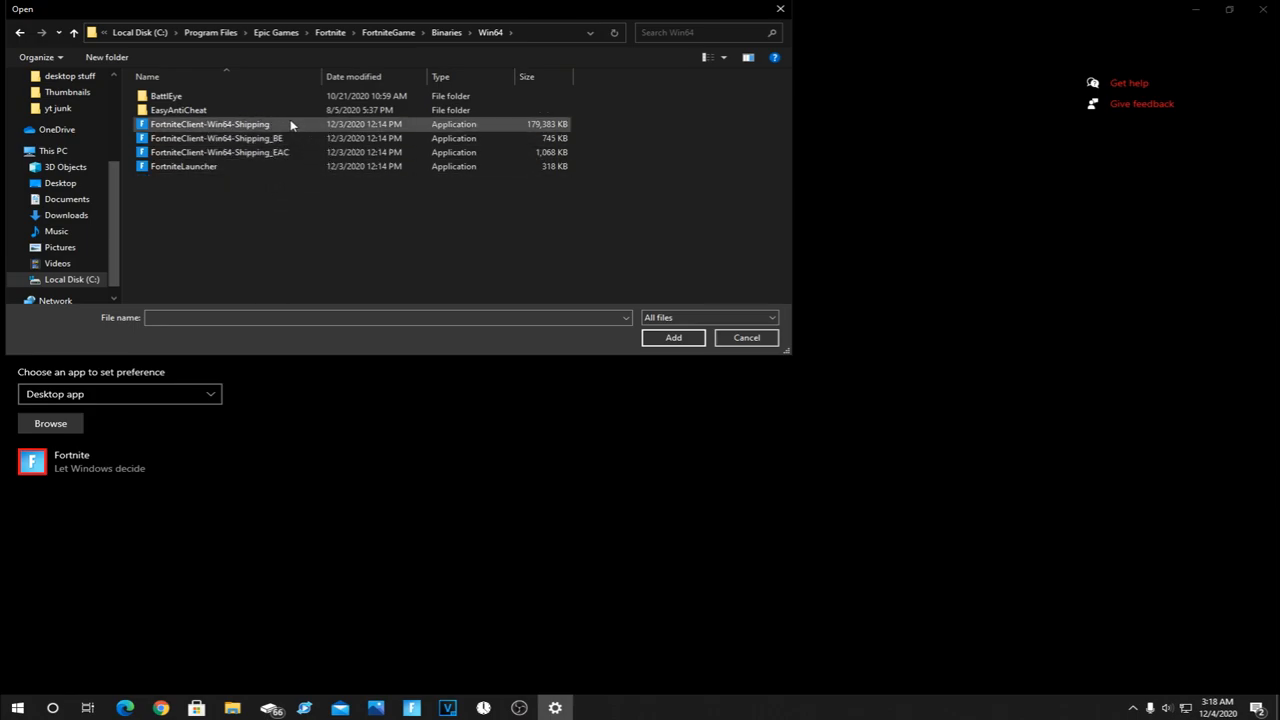
click(183, 166)
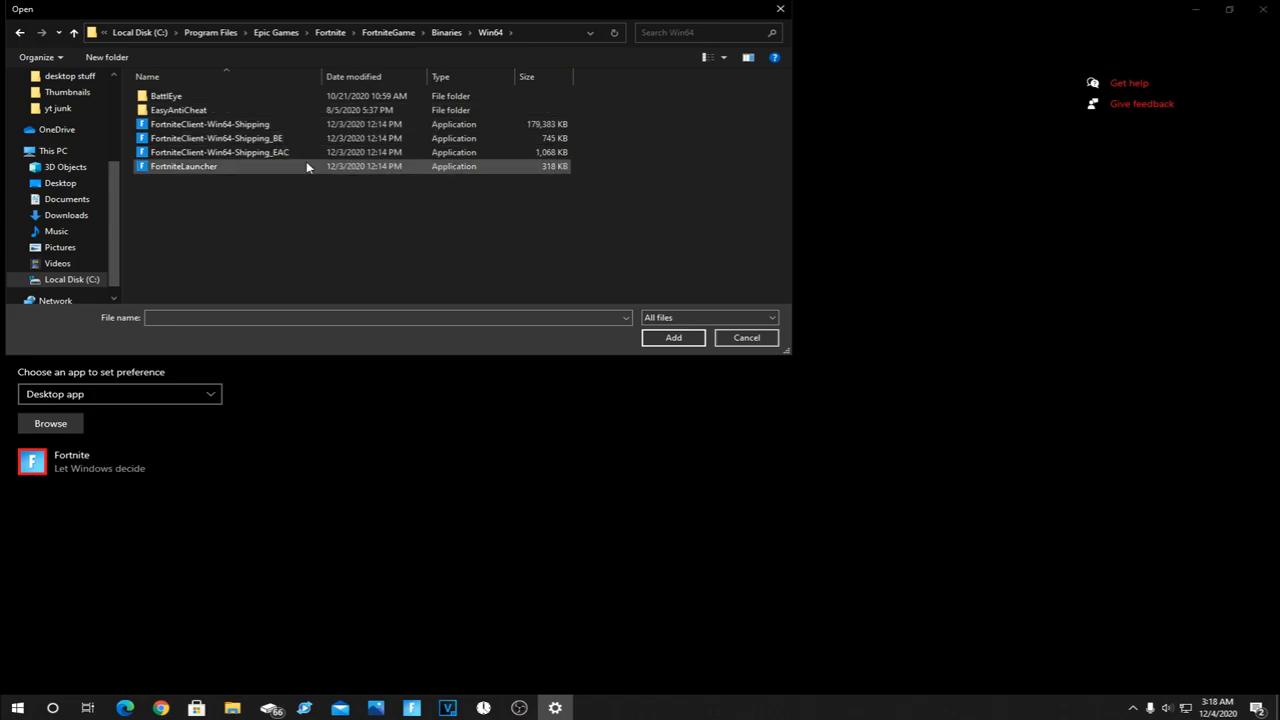
click(217, 138)
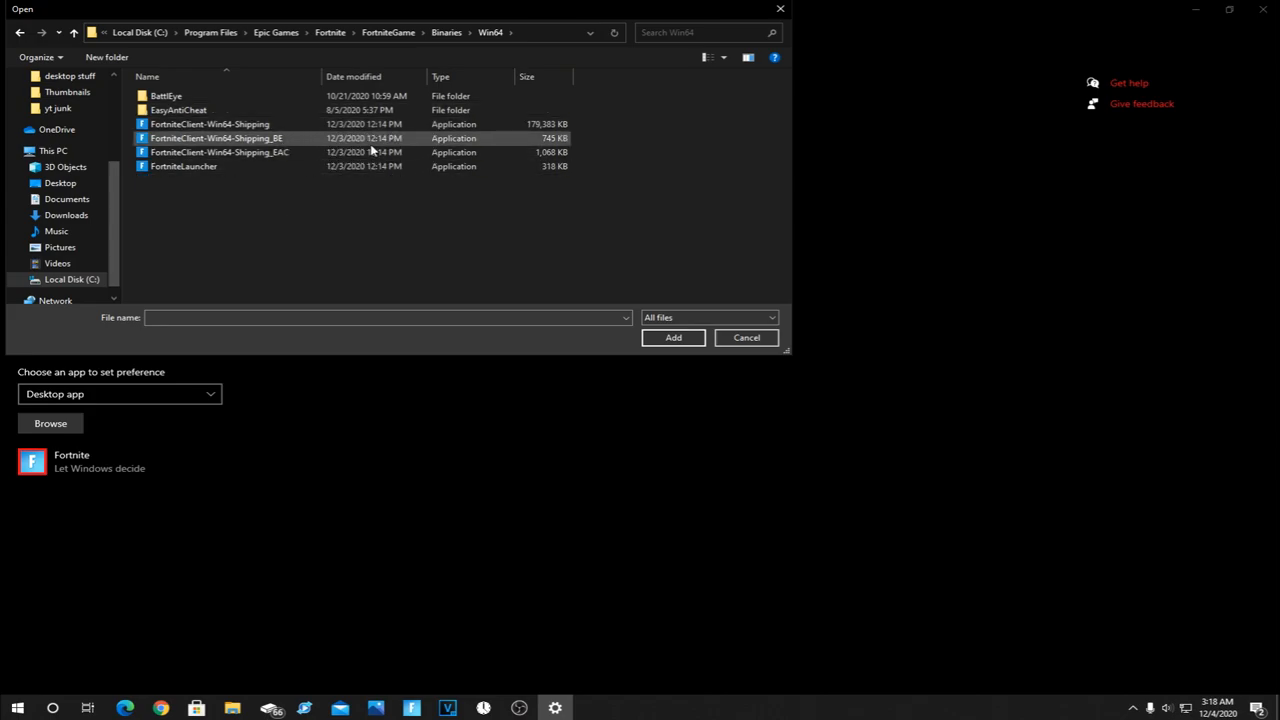
click(210, 124)
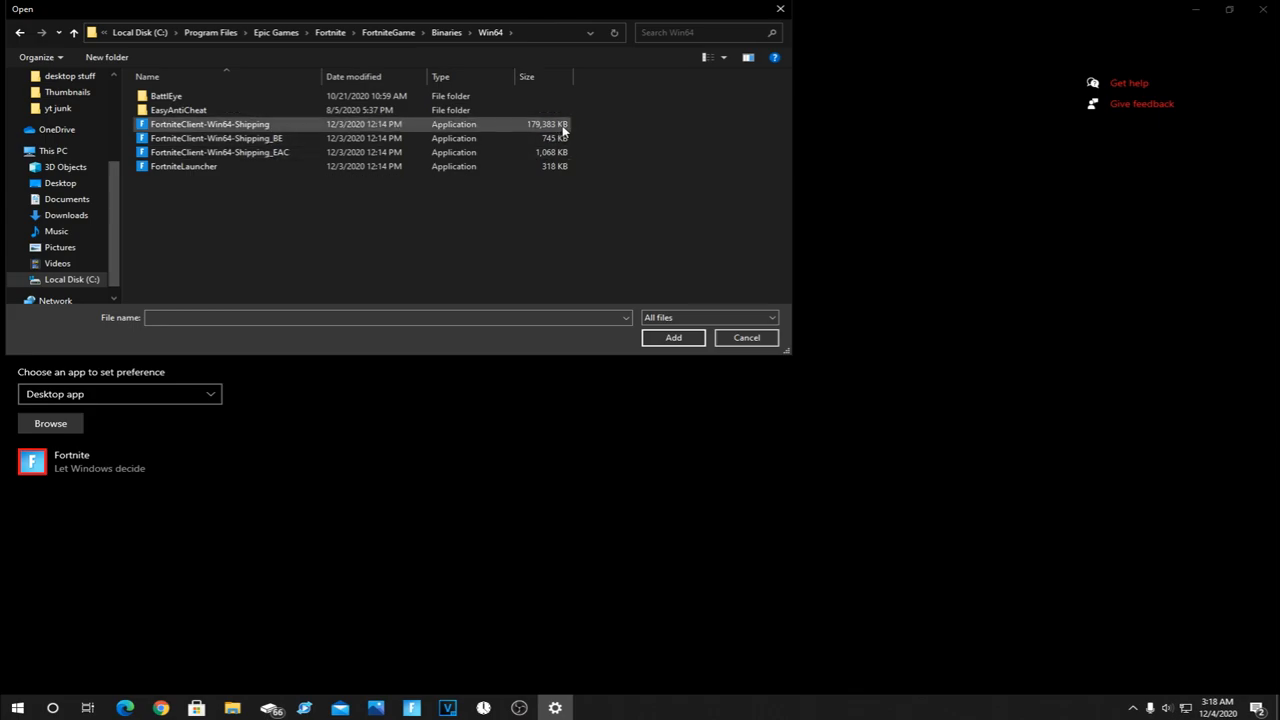
click(217, 138)
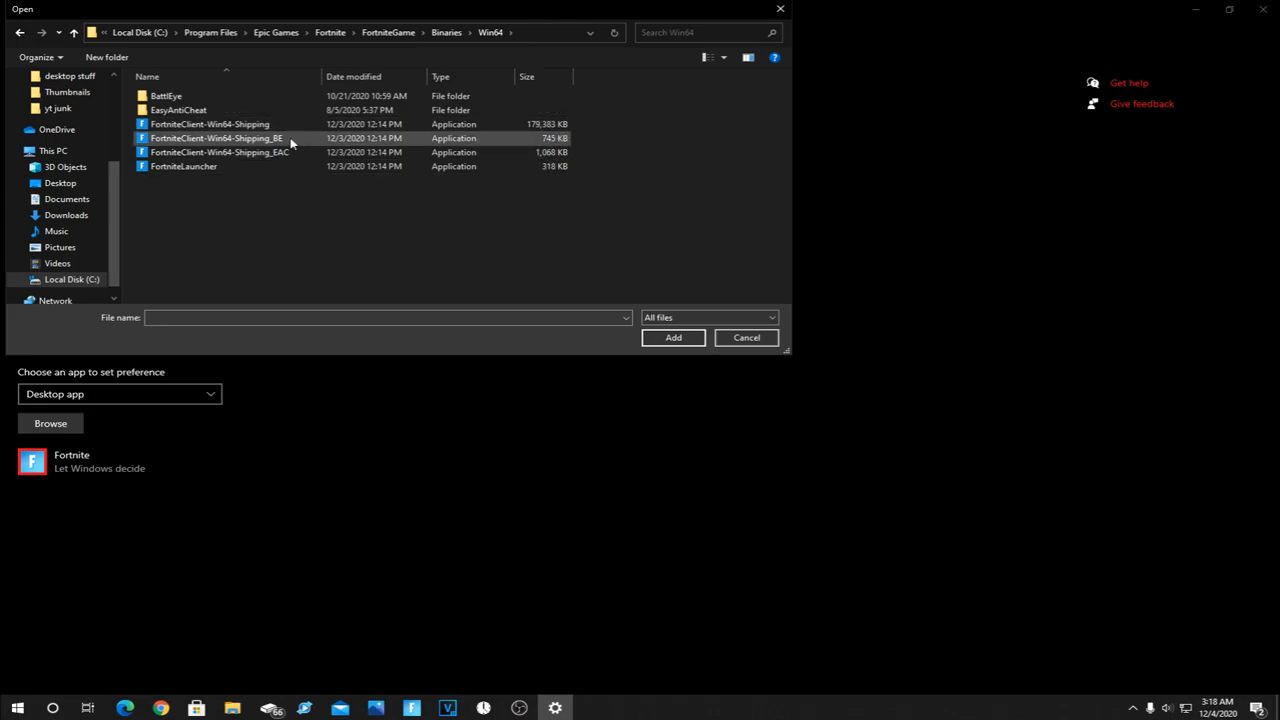
click(210, 124)
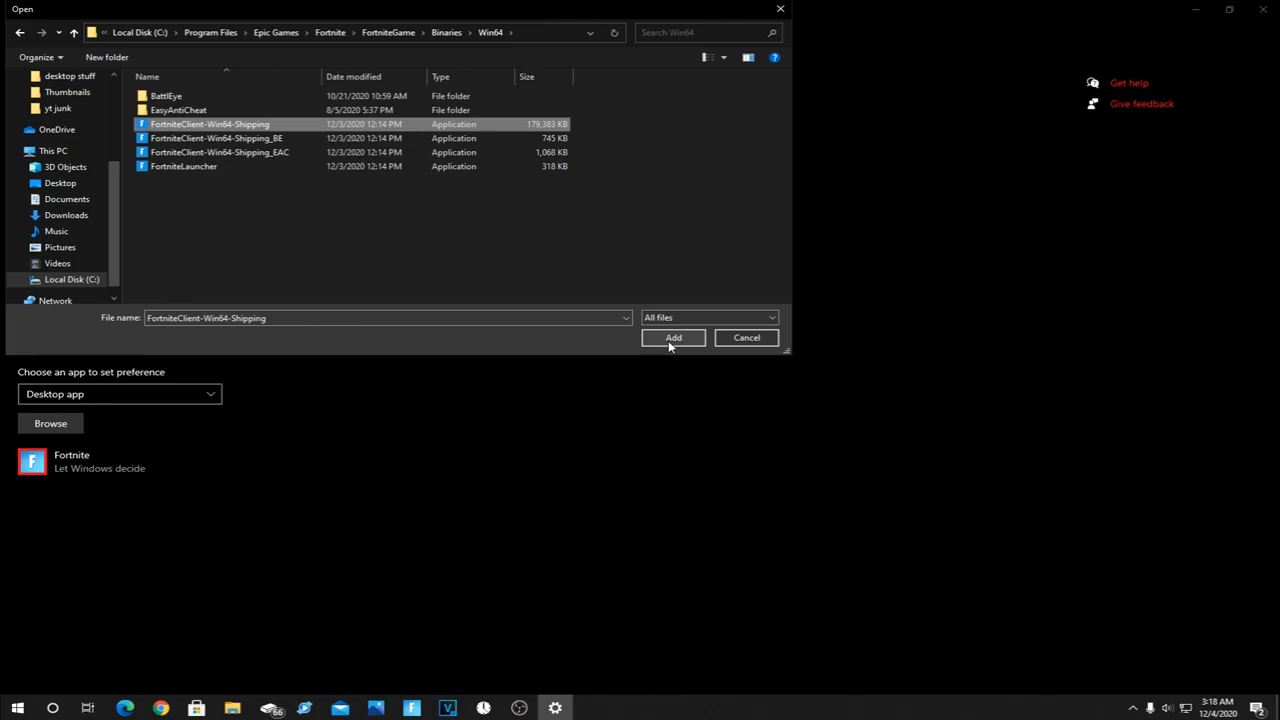
click(673, 337)
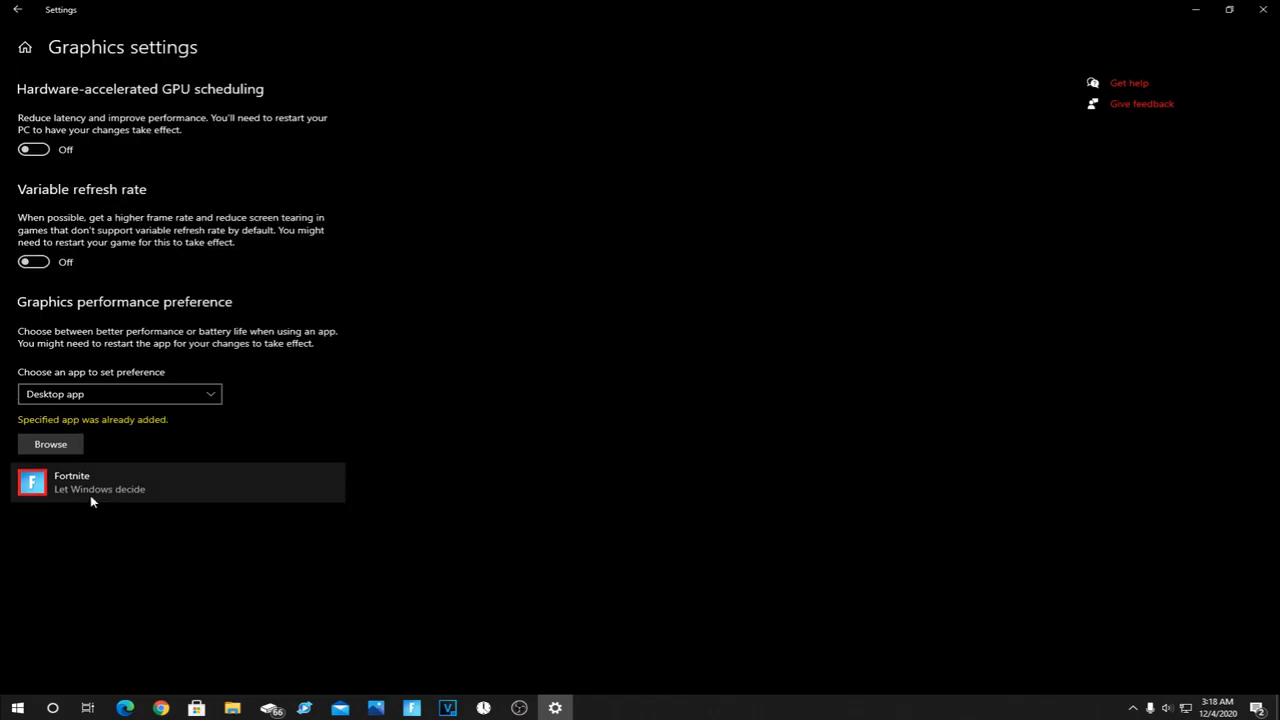
mouse_move(94, 492)
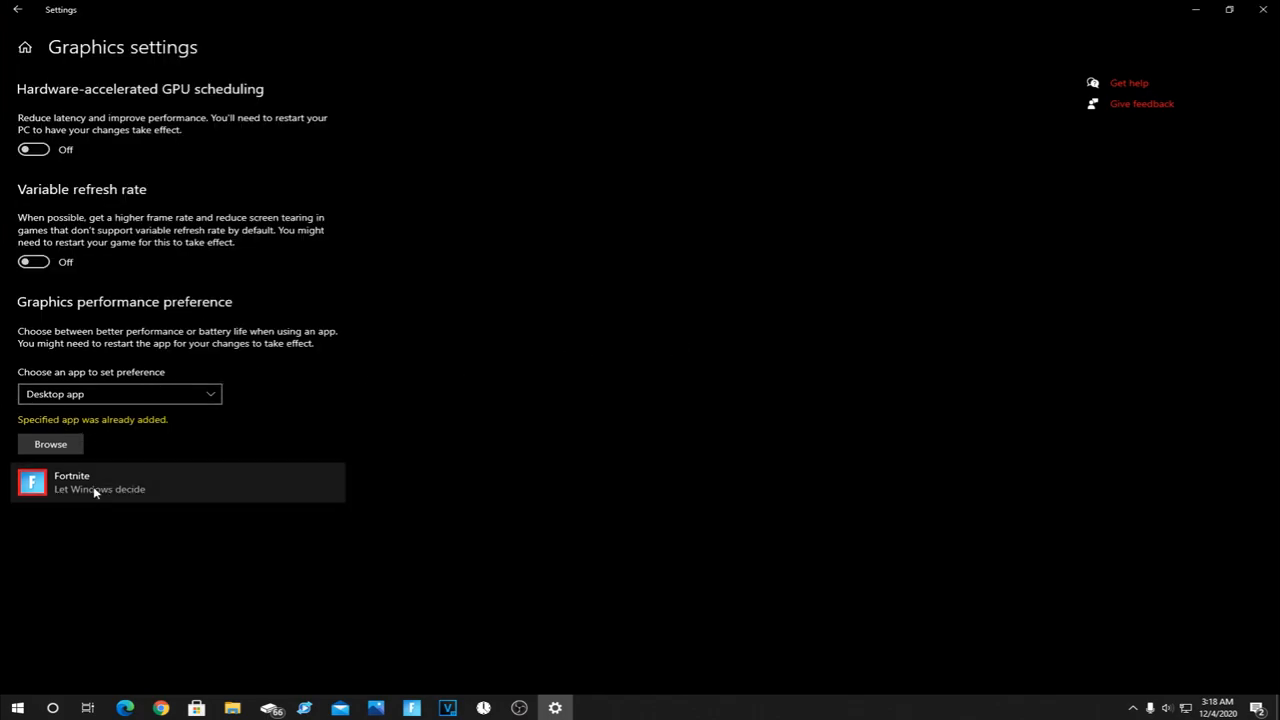
mouse_move(112, 508)
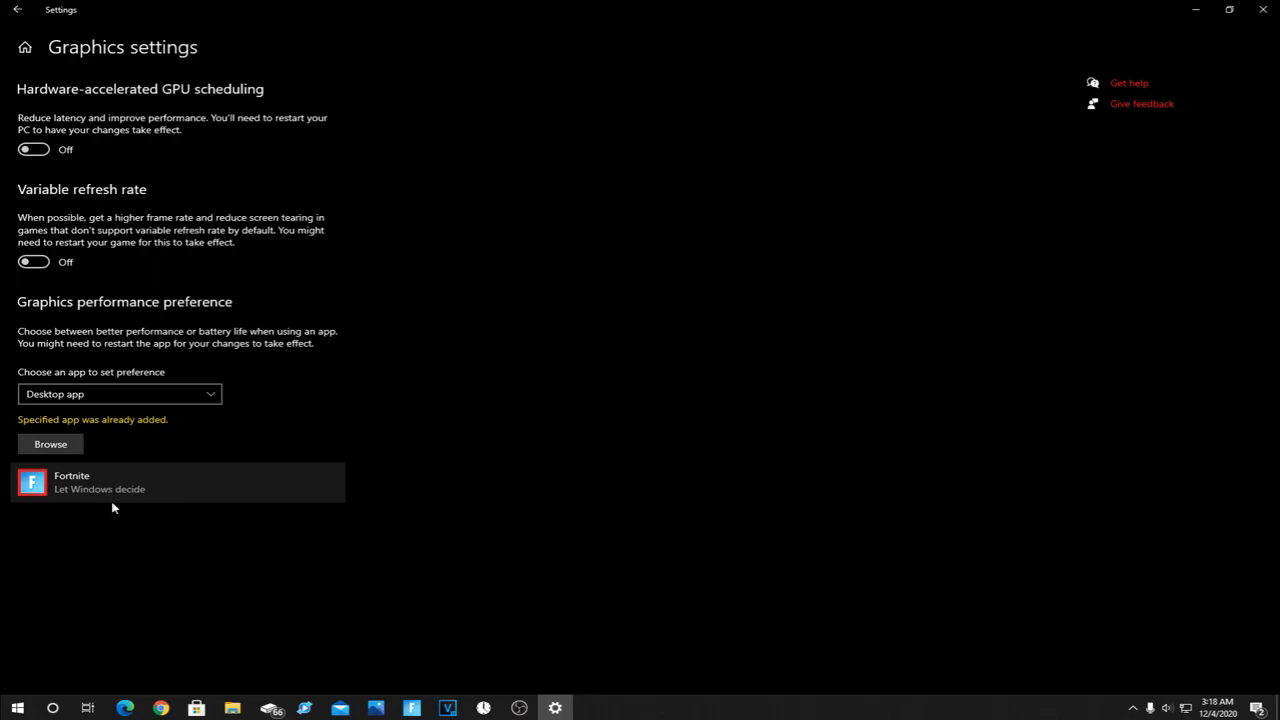
- Expand the Fortnite entry and open its graphics preference Options
click(177, 482)
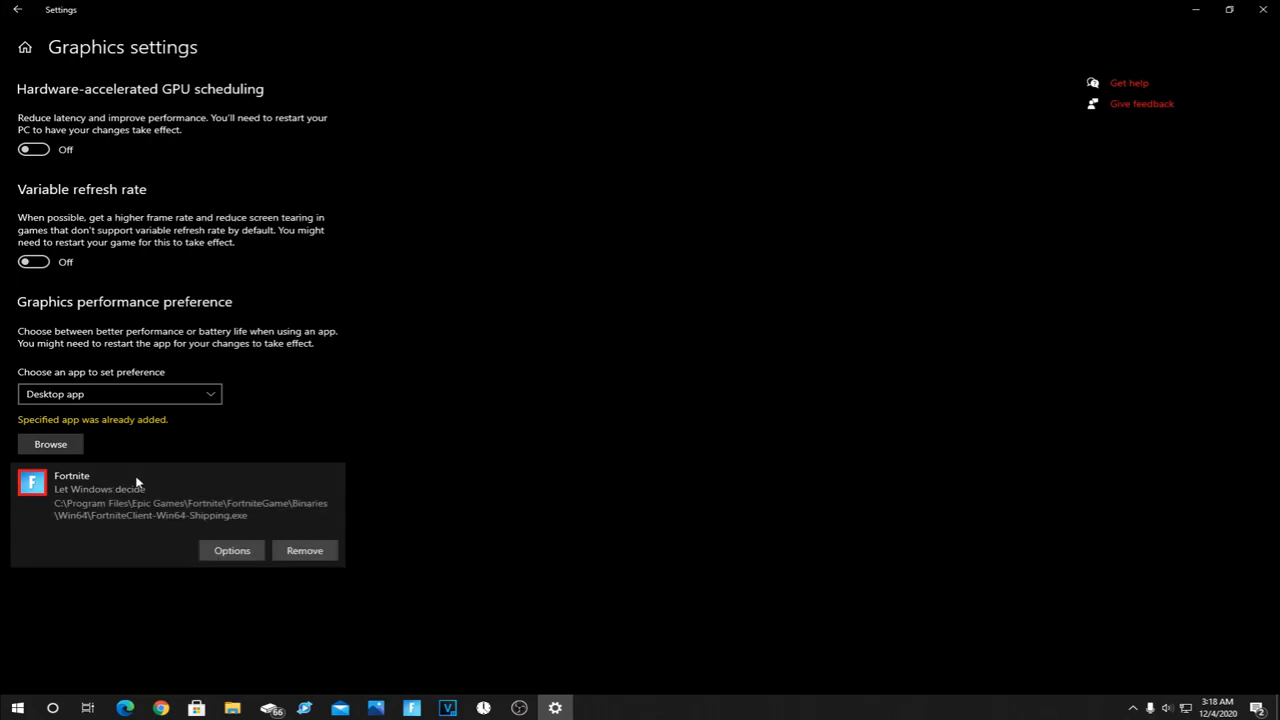
click(231, 550)
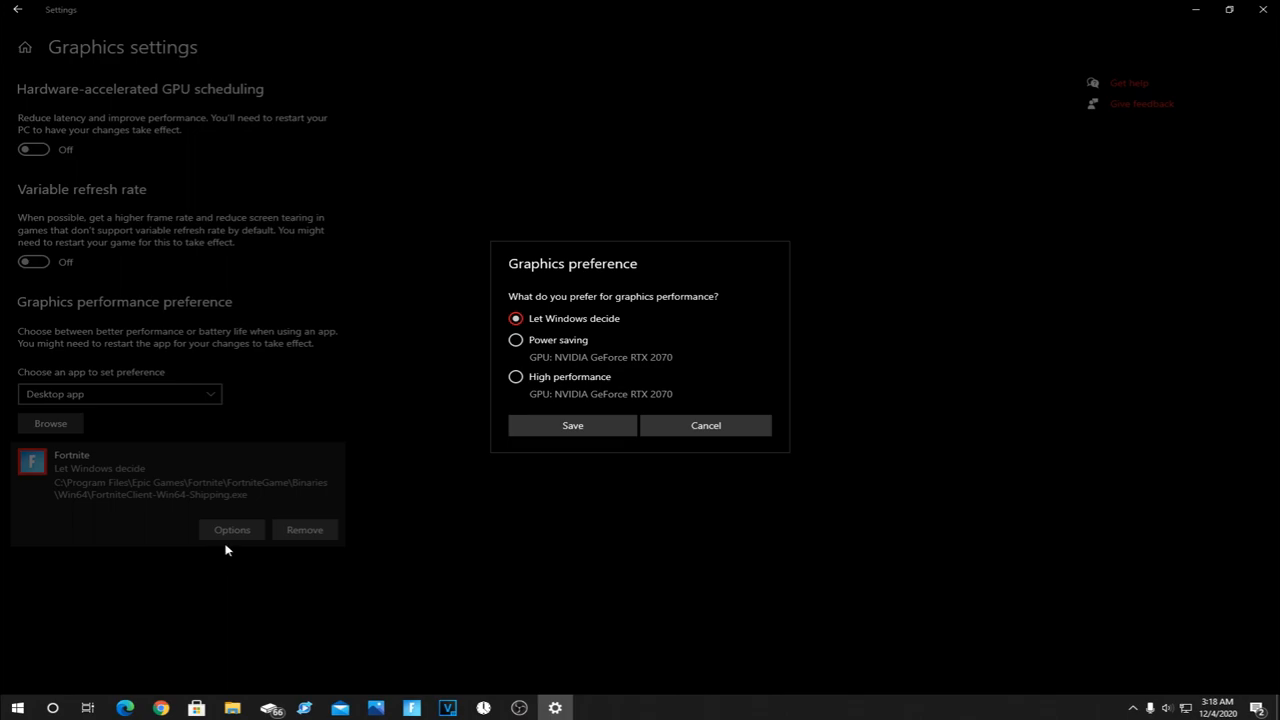
mouse_move(600, 305)
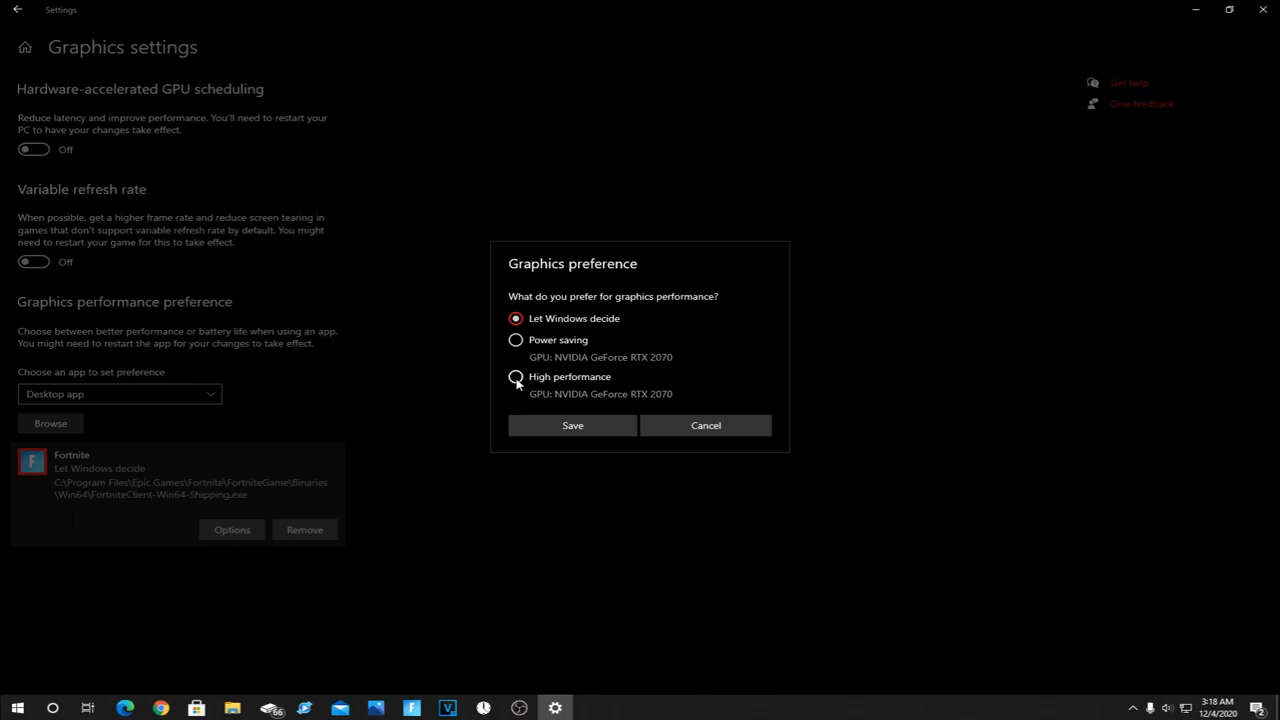
- Select the High performance option for Fortnite and save the preference
click(516, 377)
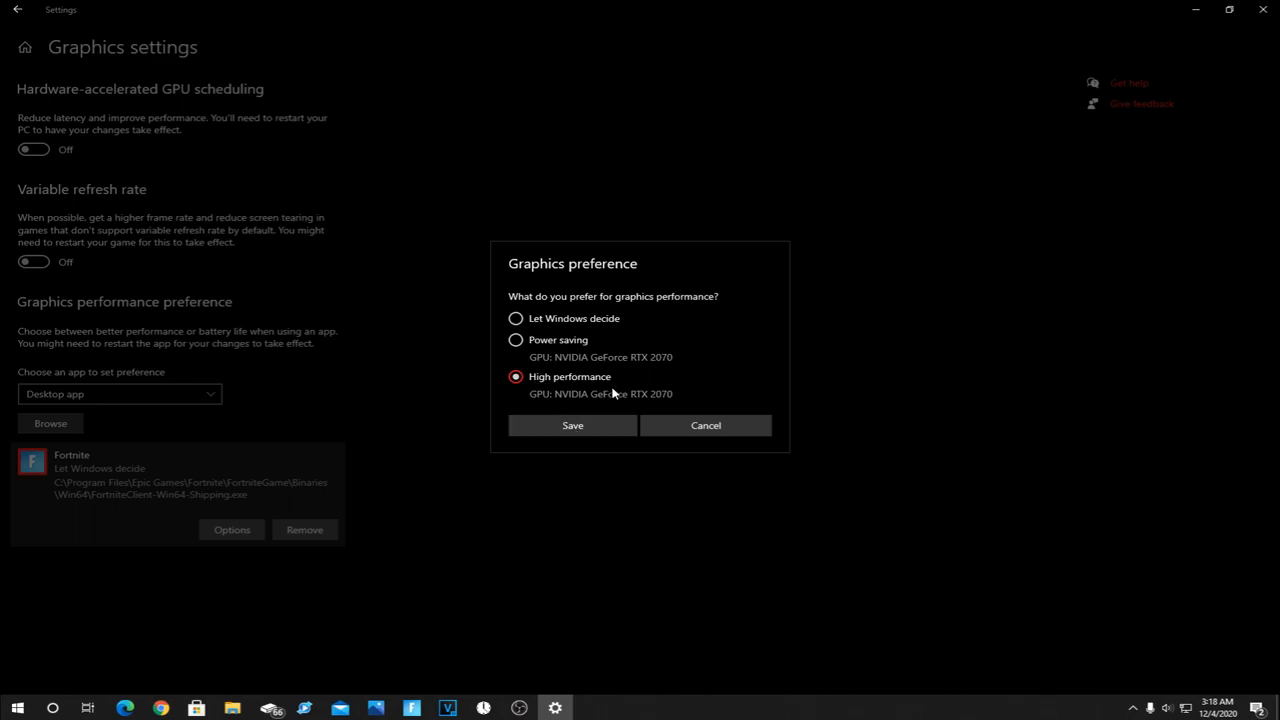
click(572, 425)
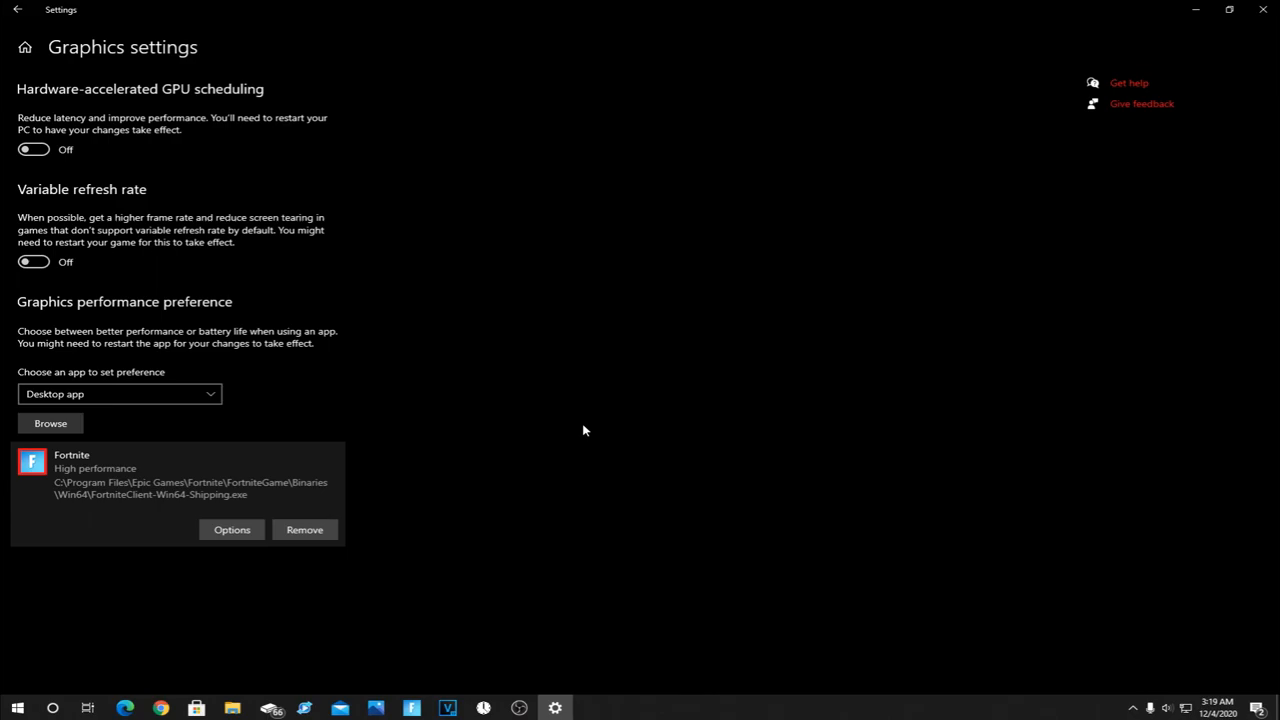
mouse_move(430, 687)
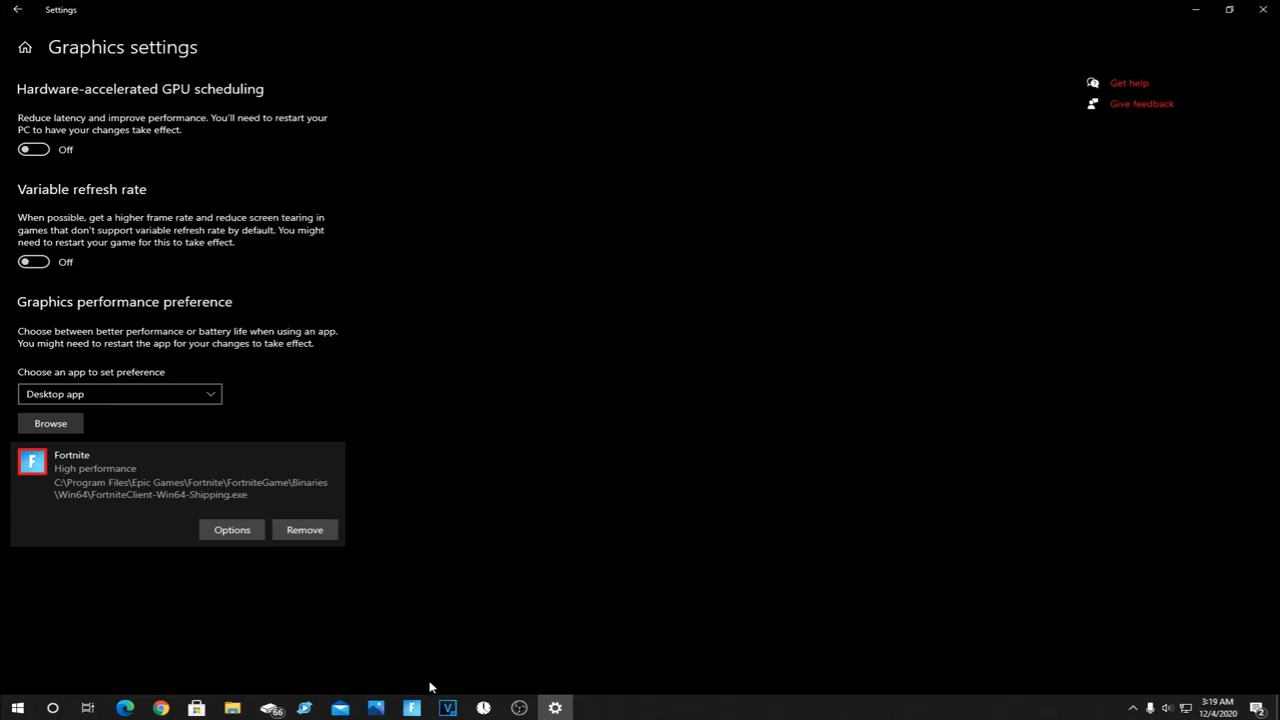
mouse_move(447, 452)
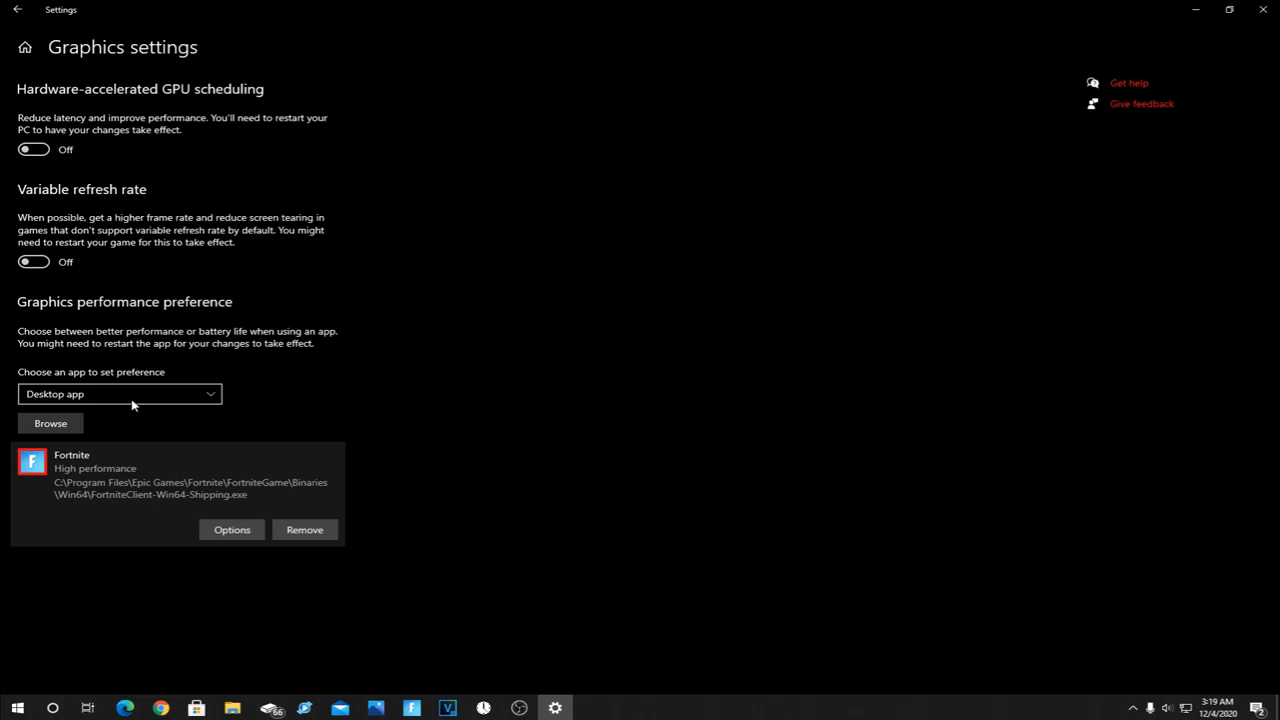
mouse_move(305, 388)
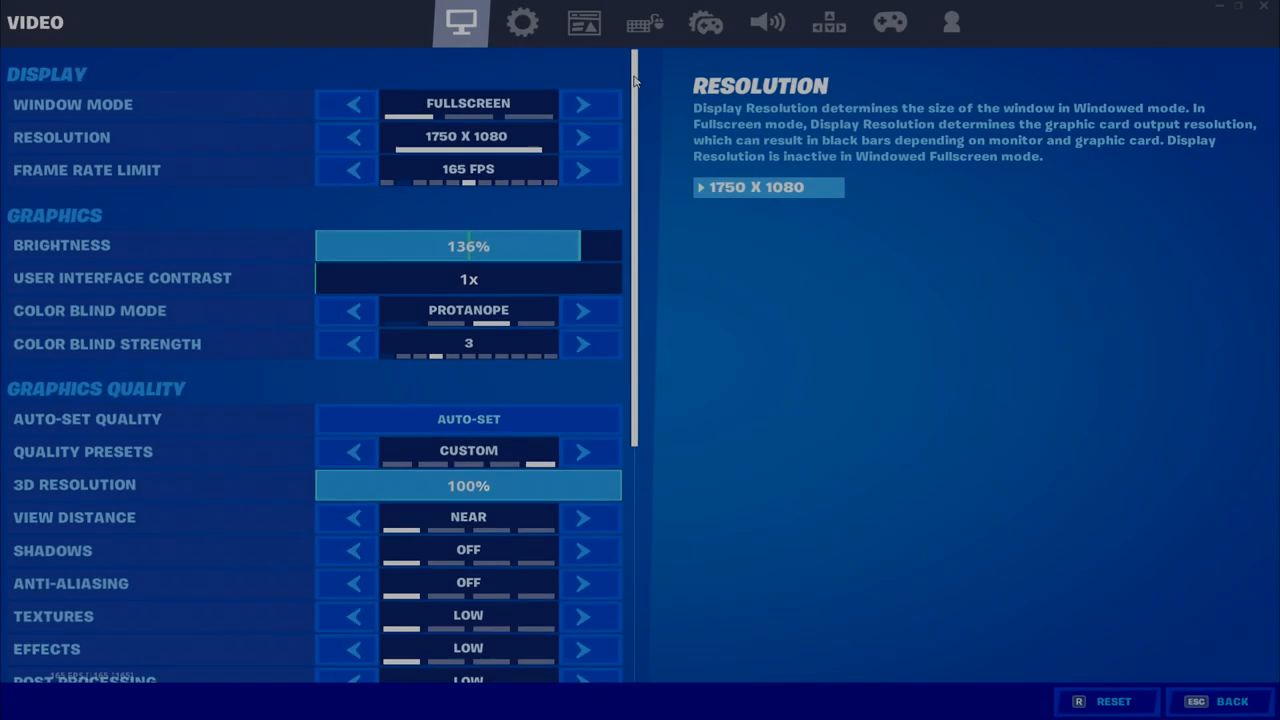
- Scroll through Fortnite's Video settings list, then go Back to the Arena lobby
scroll(down, 3)
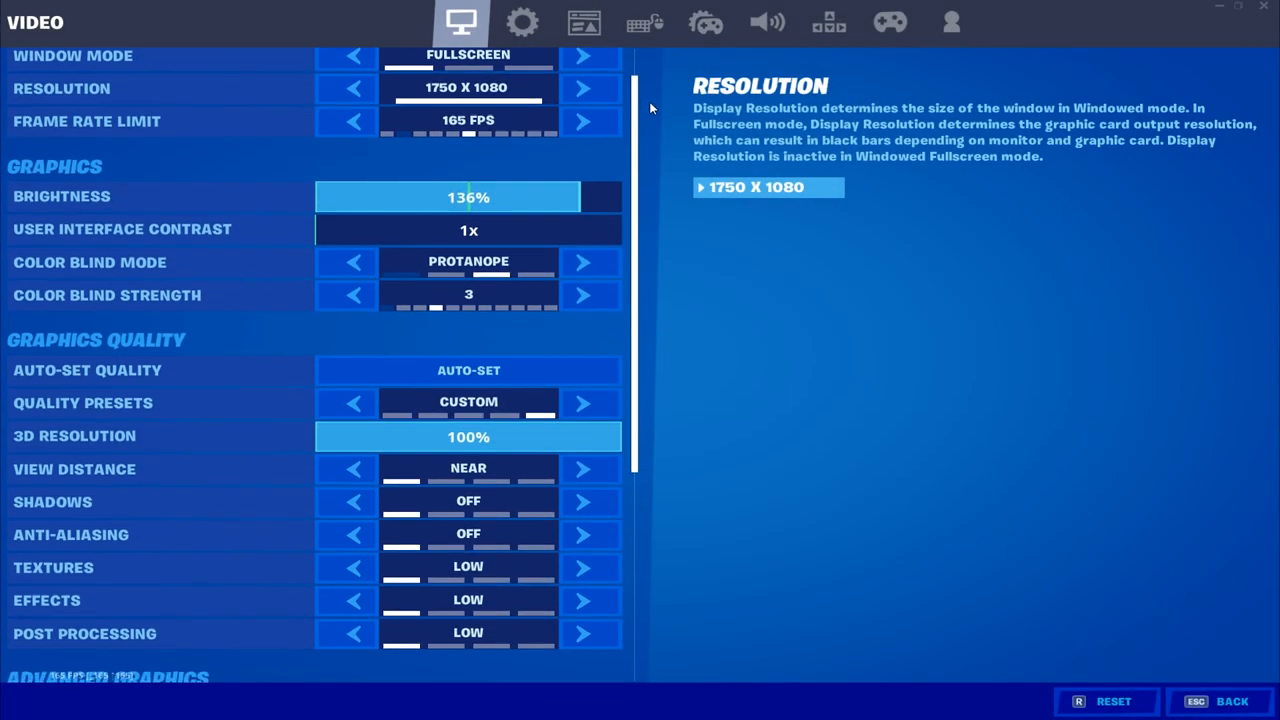
scroll(down, 3)
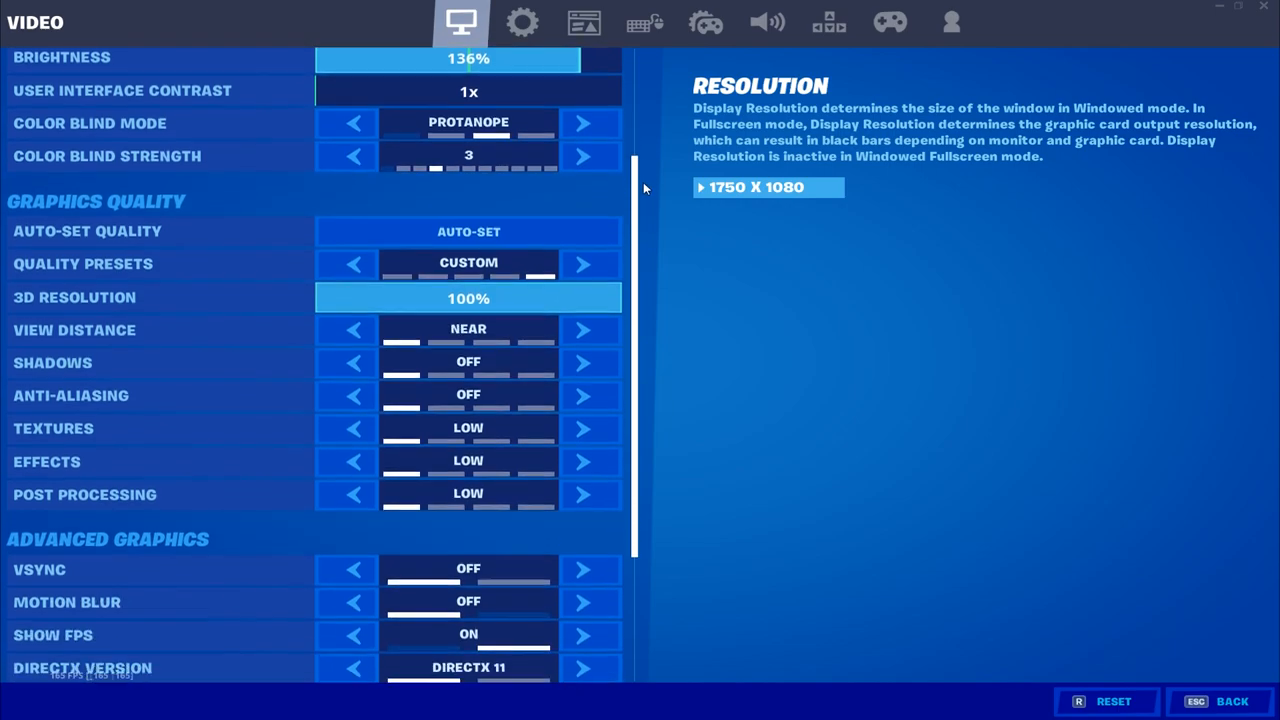
scroll(down, 3)
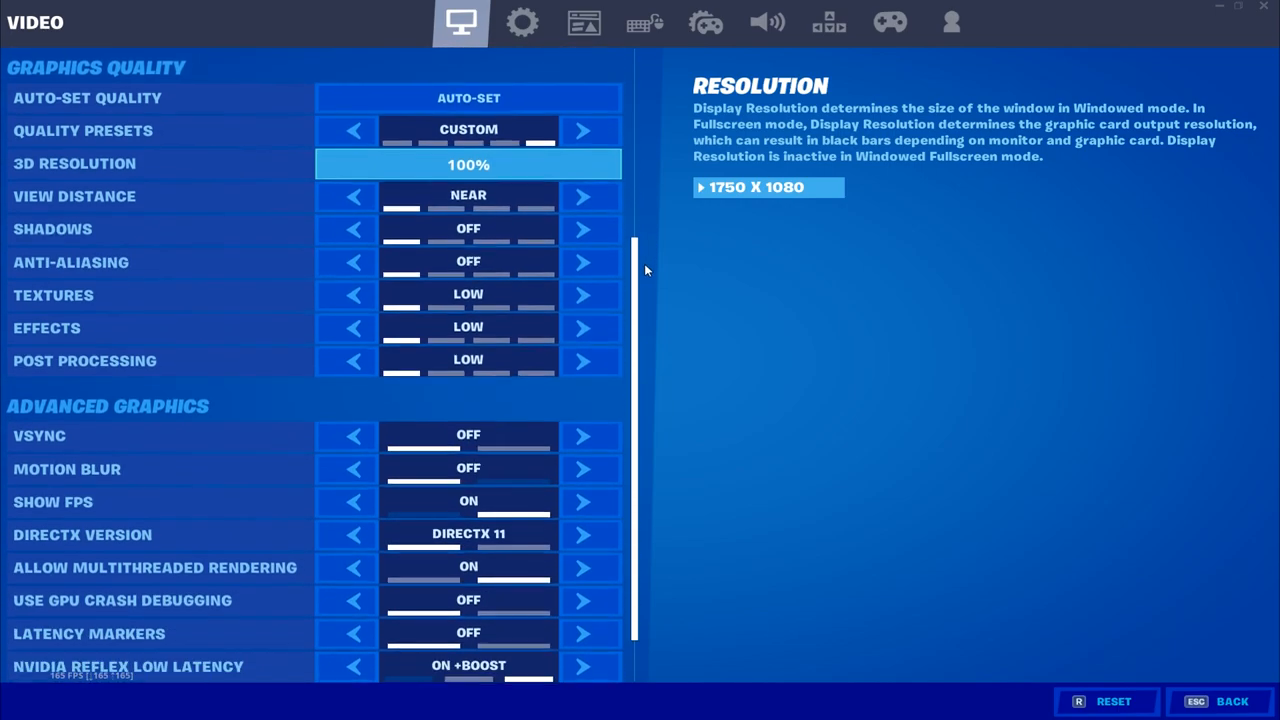
scroll(down, 3)
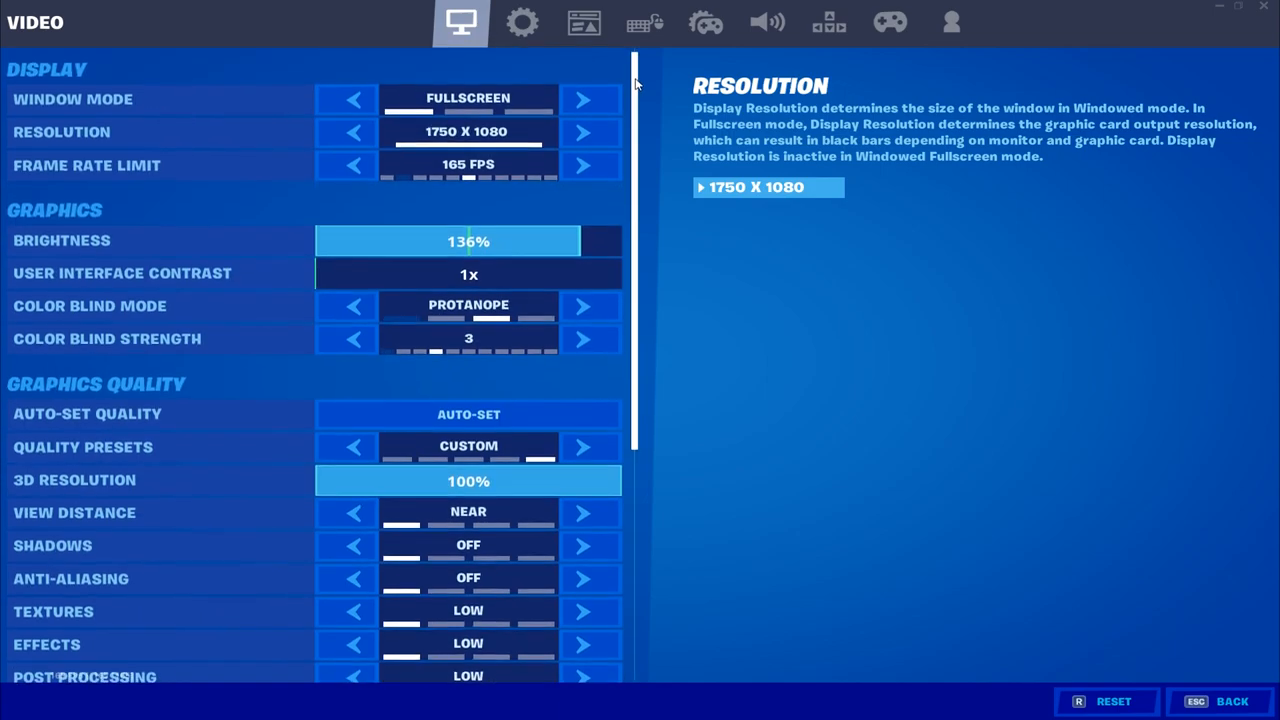
scroll(down, 3)
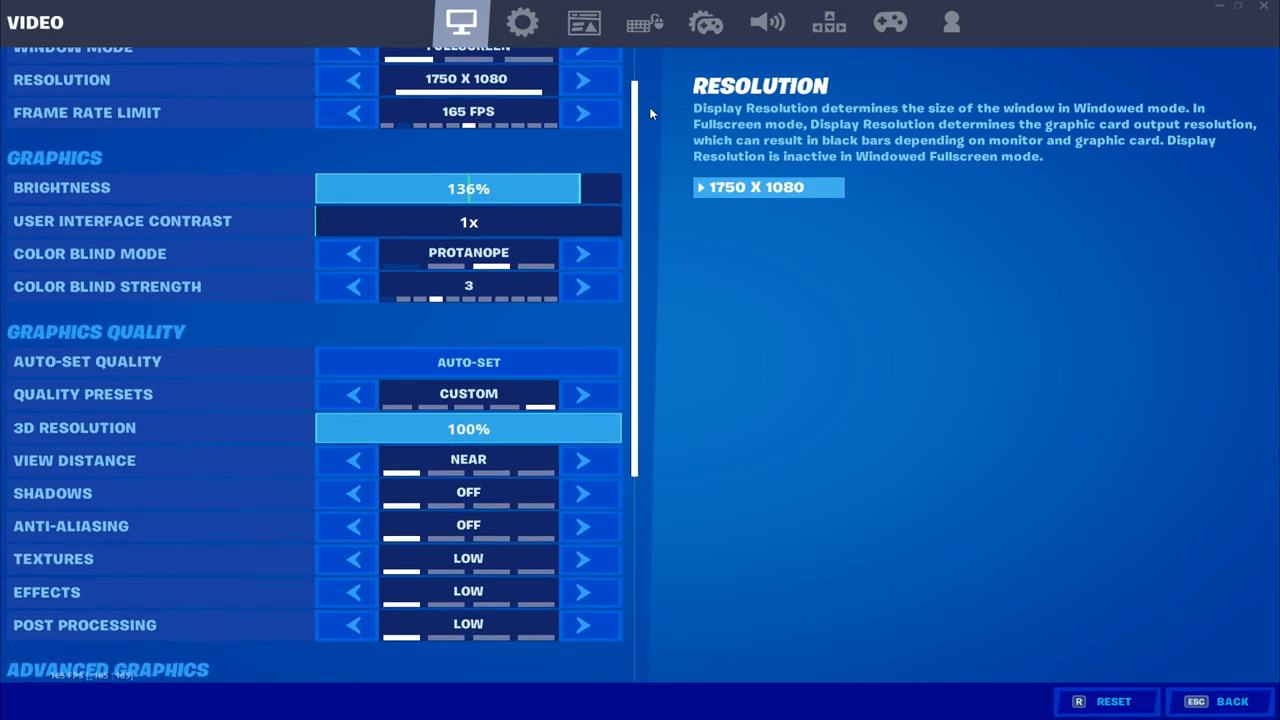
scroll(down, 3)
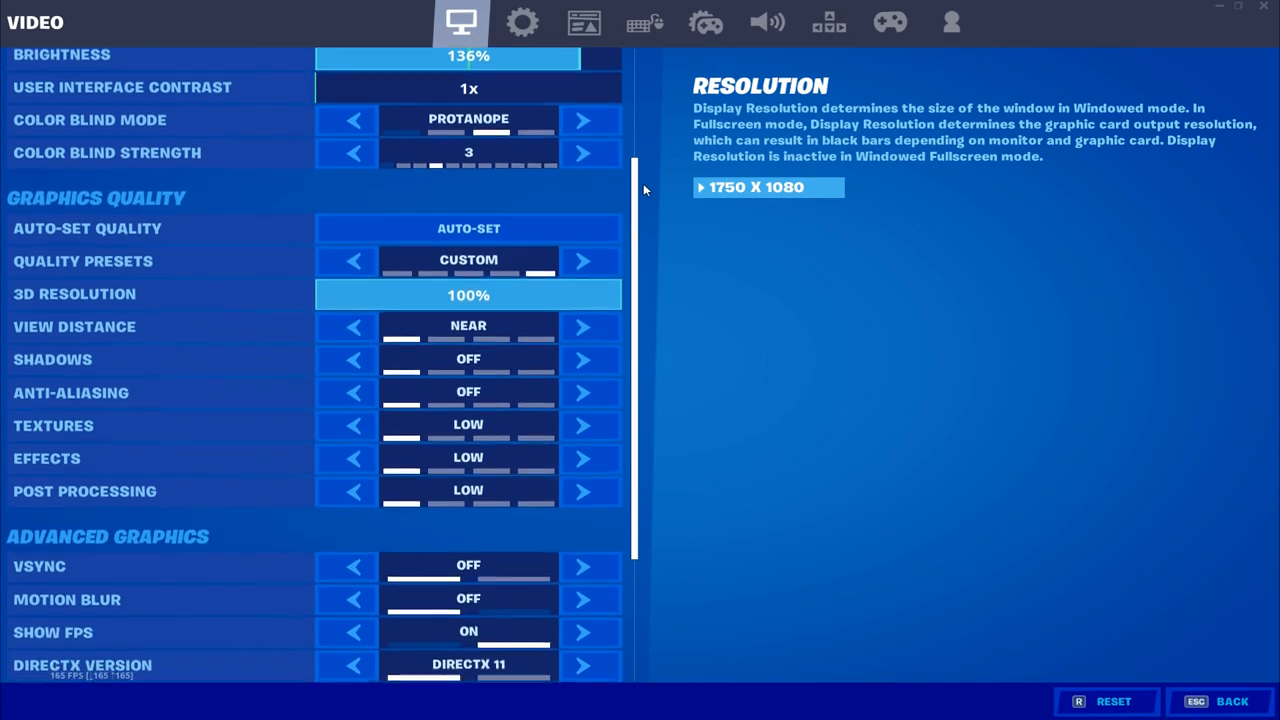
scroll(down, 3)
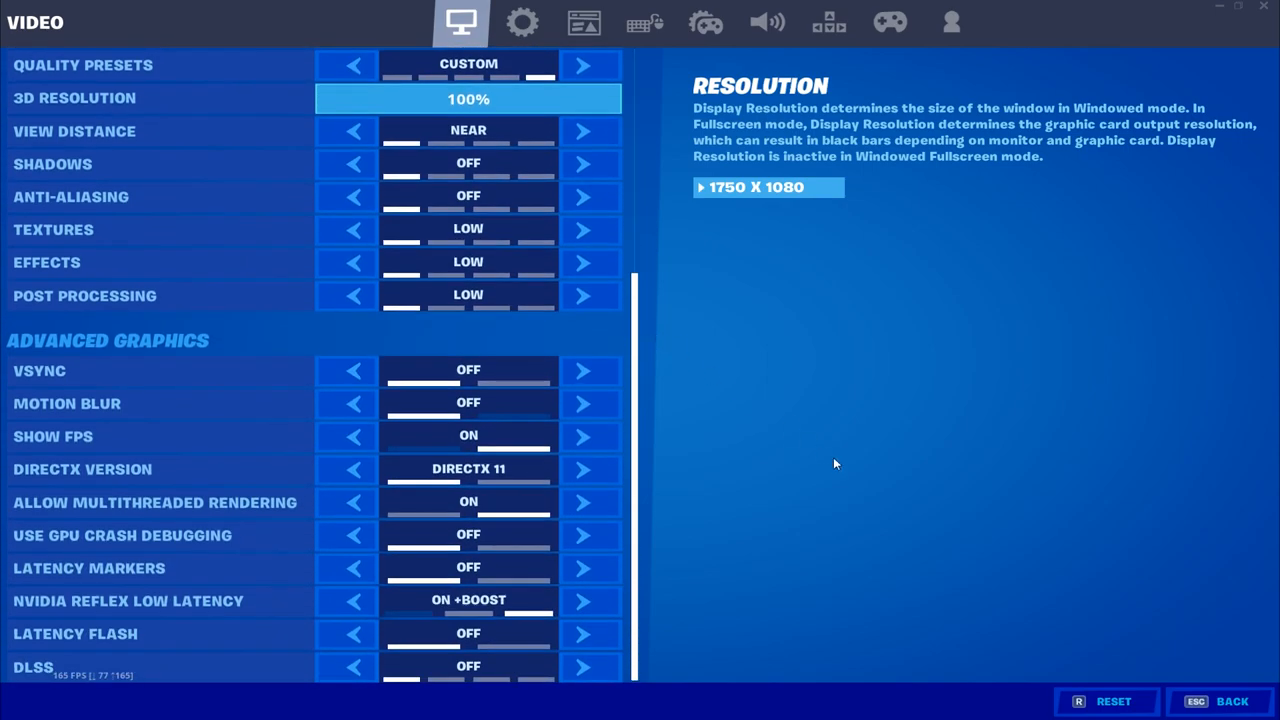
click(1231, 701)
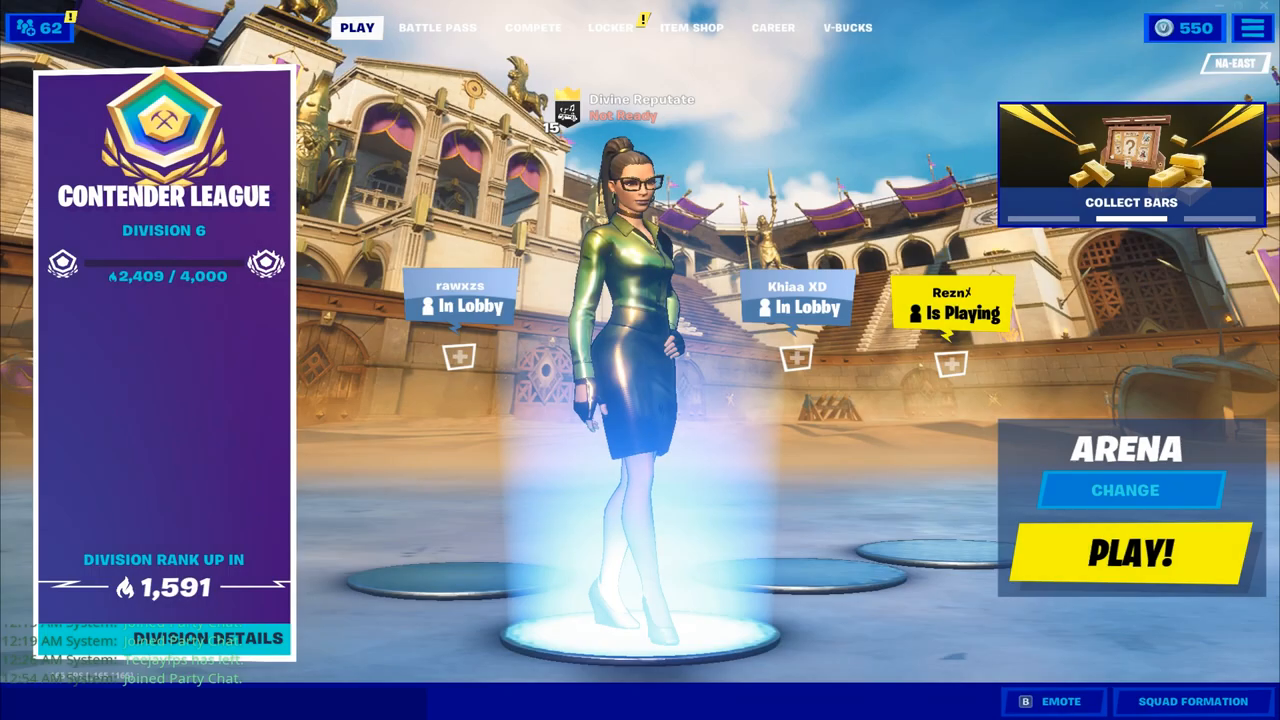